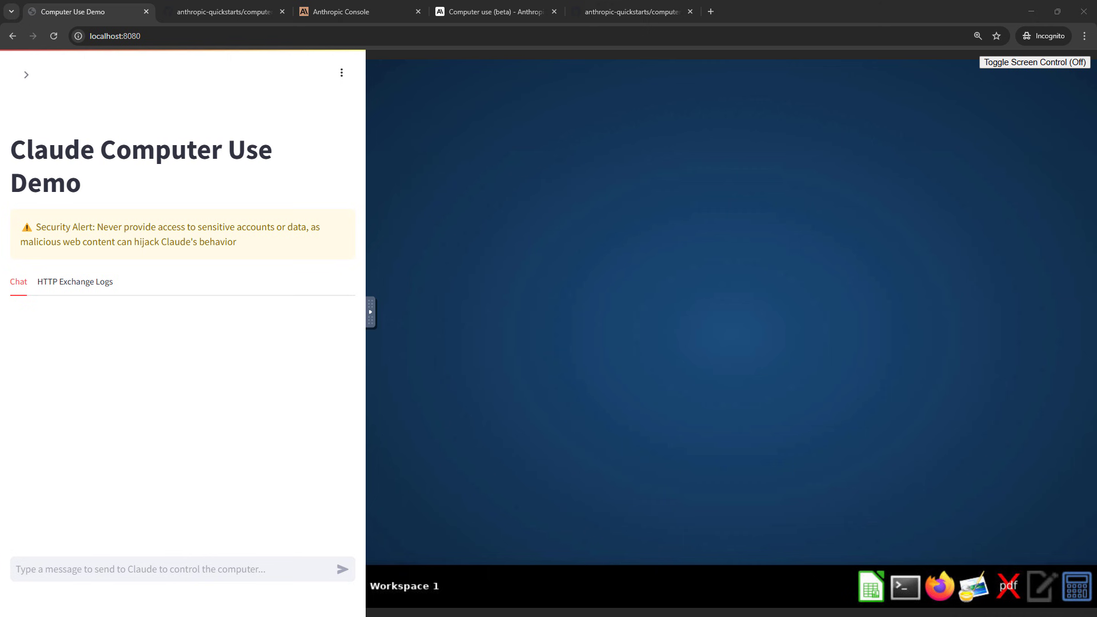
# Step: Send Claude the request to generate 25 rows of sample expenses, save them as a spreadsheet and open it
pyautogui.write('Generate 25 rows of sample expenses, save them into a spreadsheet, and then open the spreadsheet.')
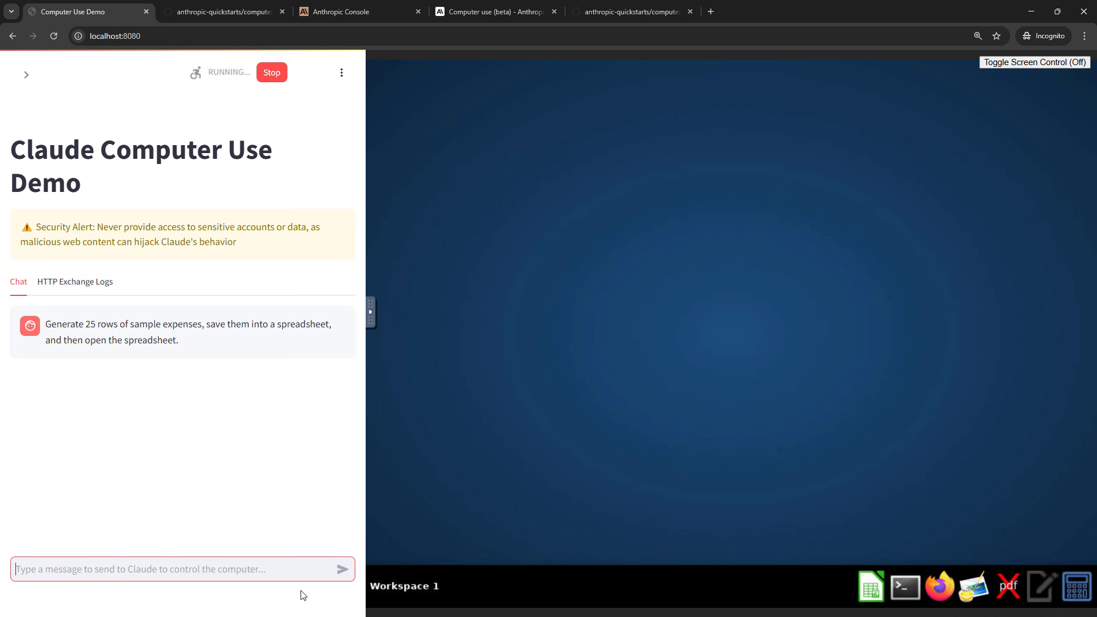
pyautogui.moveTo(285, 603)
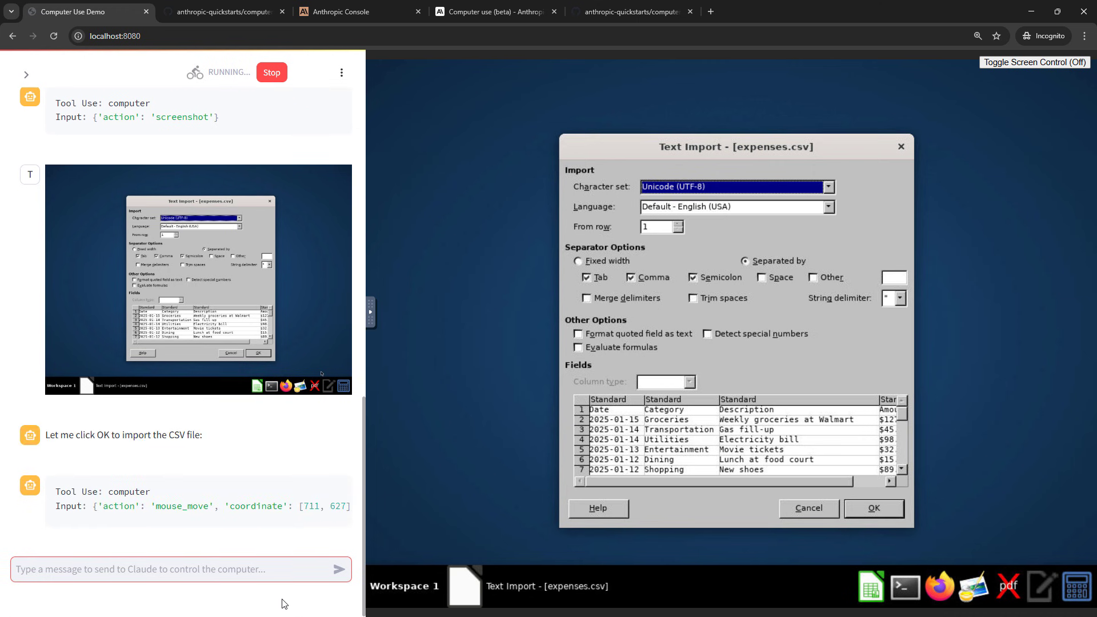
# Step: Confirm the Text Import dialog so expenses.csv opens in LibreOffice Calc
pyautogui.click(873, 507)
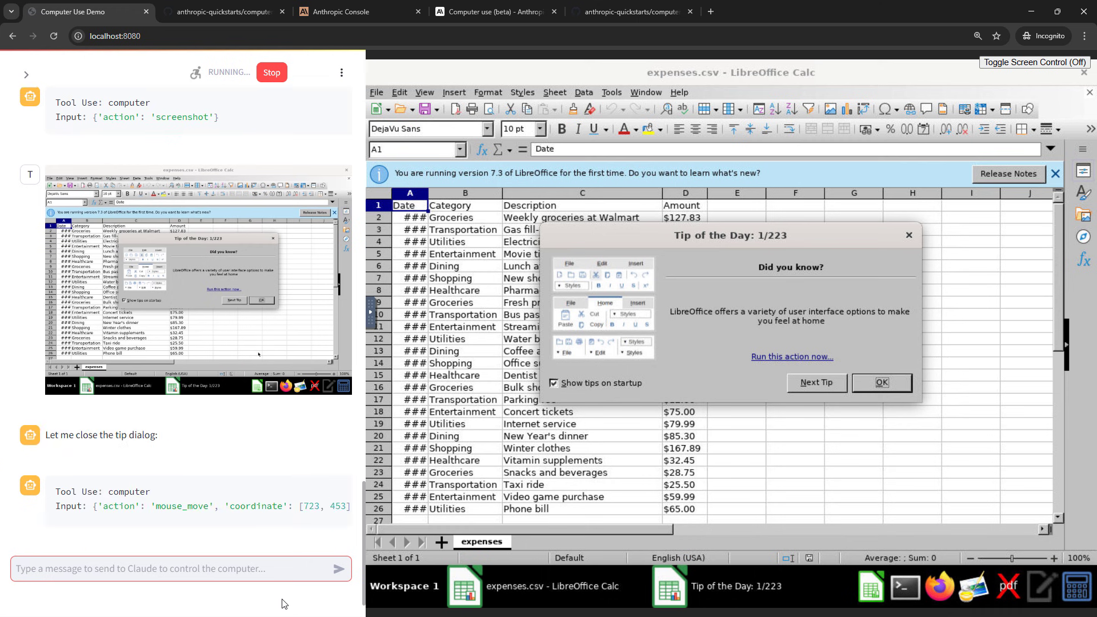
# Step: Dismiss the Tip of the Day dialog and scroll the chat log to read Claude's summary of the opened spreadsheet
pyautogui.click(880, 382)
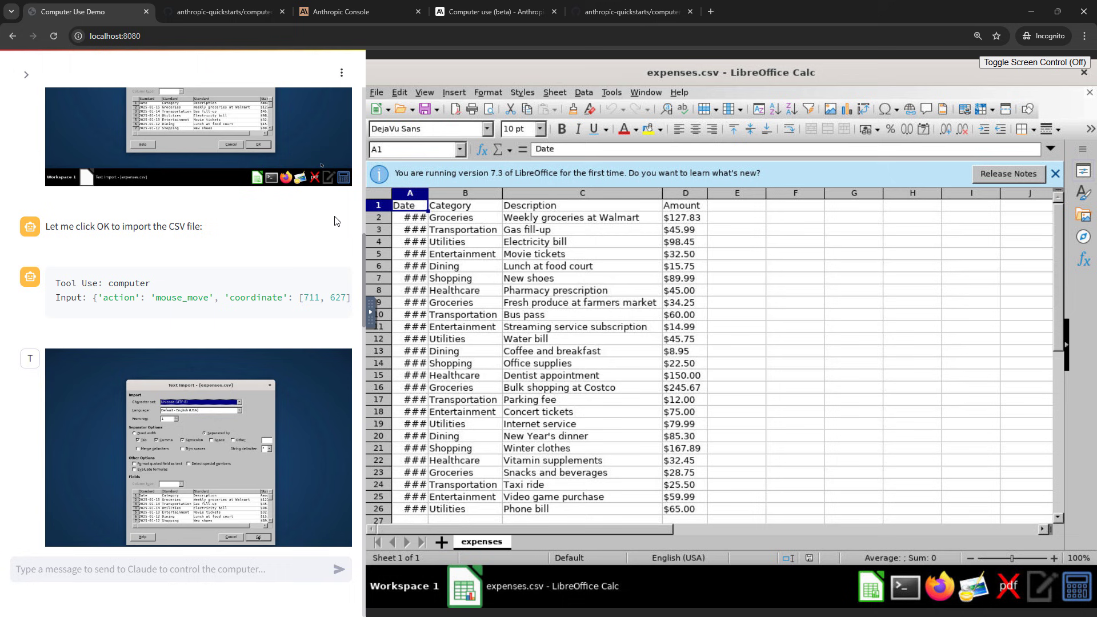
pyautogui.scroll(3)
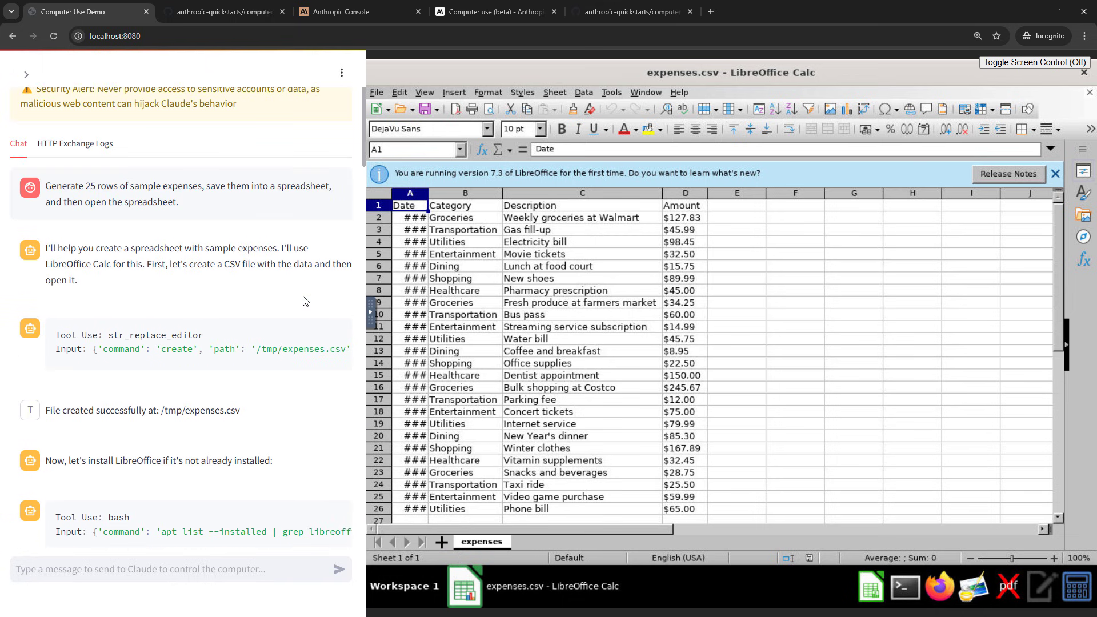
pyautogui.scroll(3)
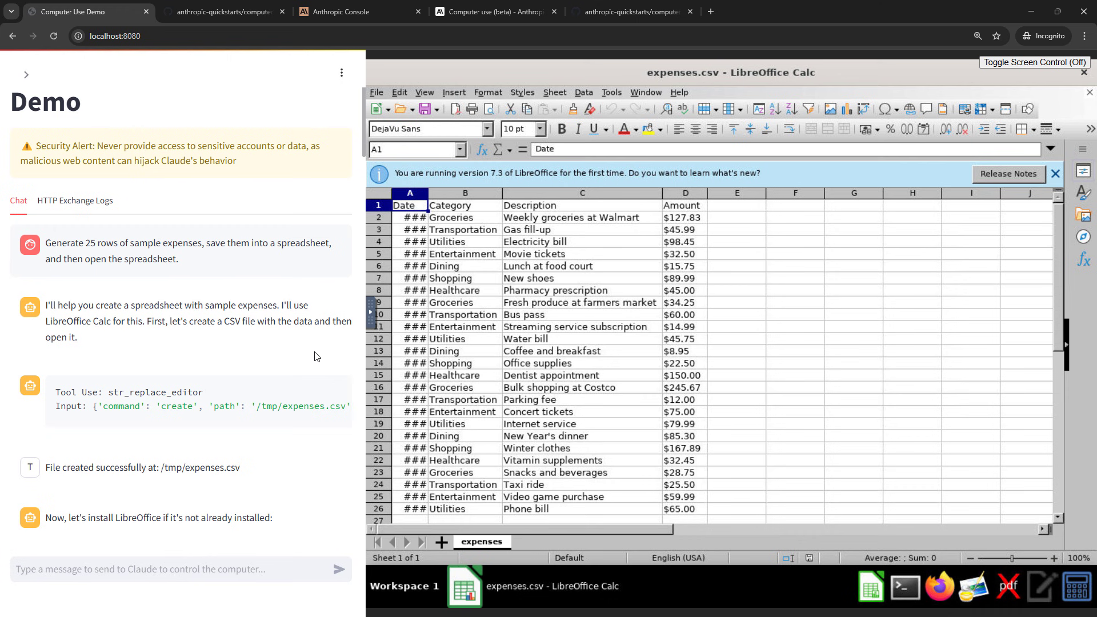
pyautogui.scroll(-3)
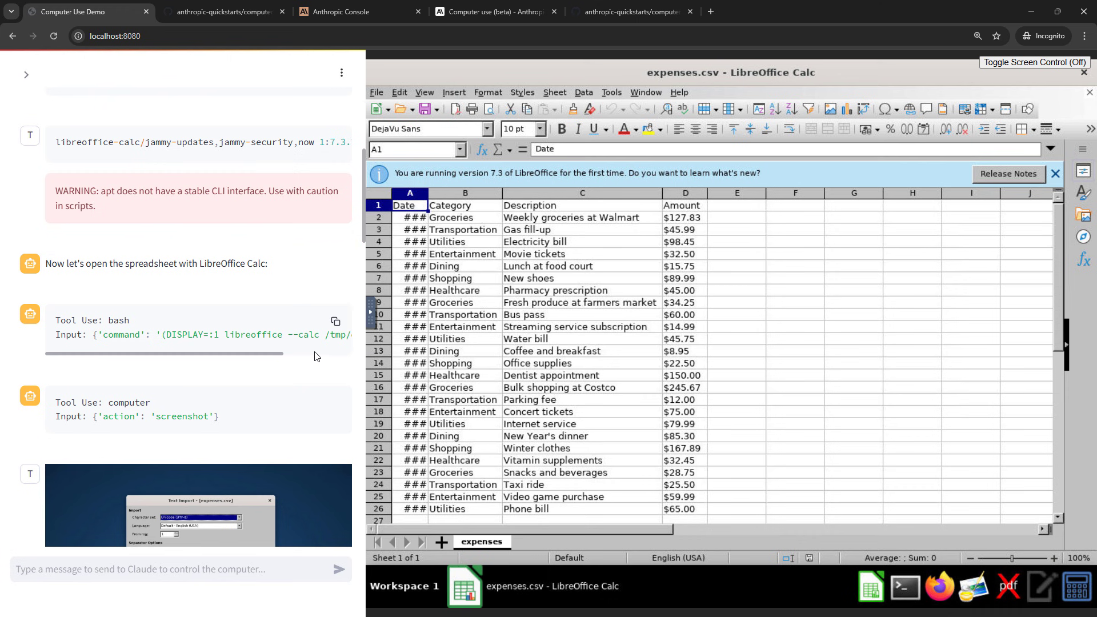
pyautogui.scroll(-3)
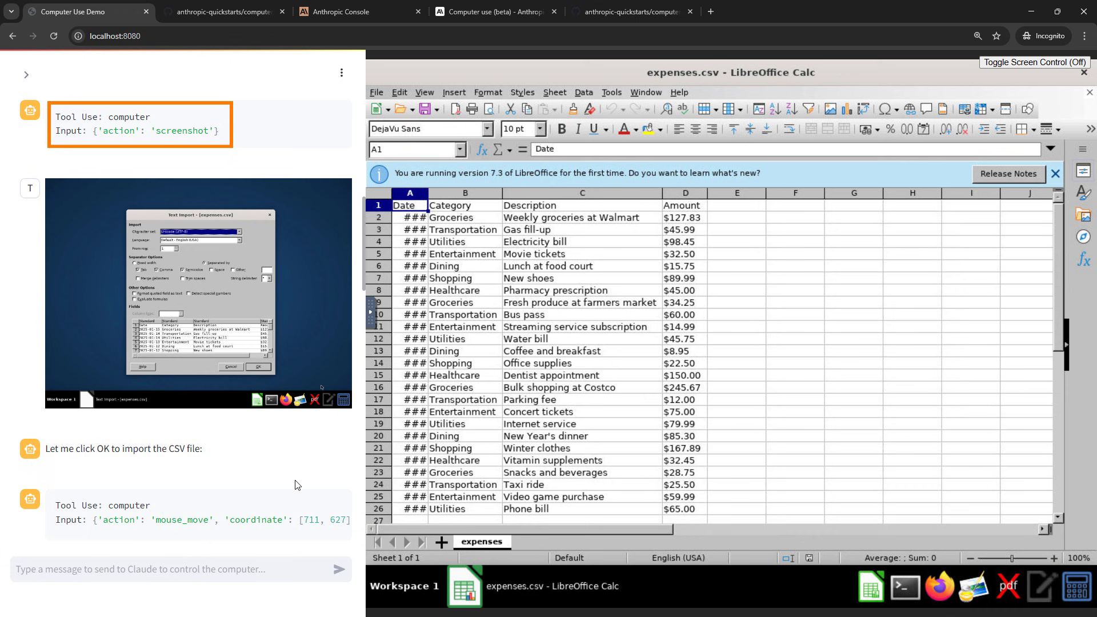
pyautogui.scroll(-3)
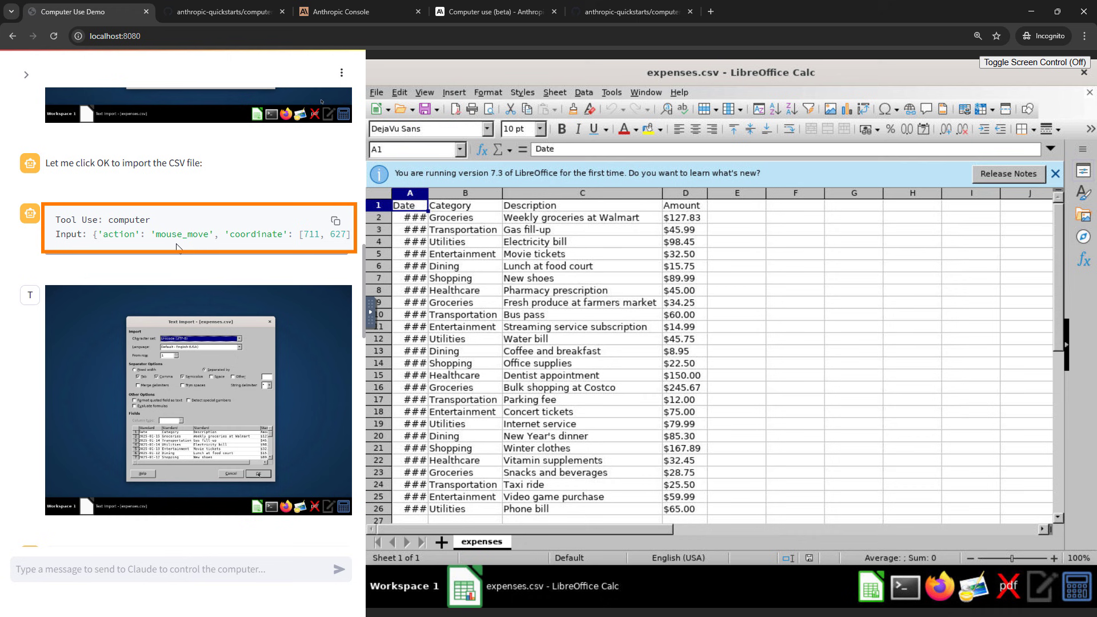
pyautogui.moveTo(260, 239)
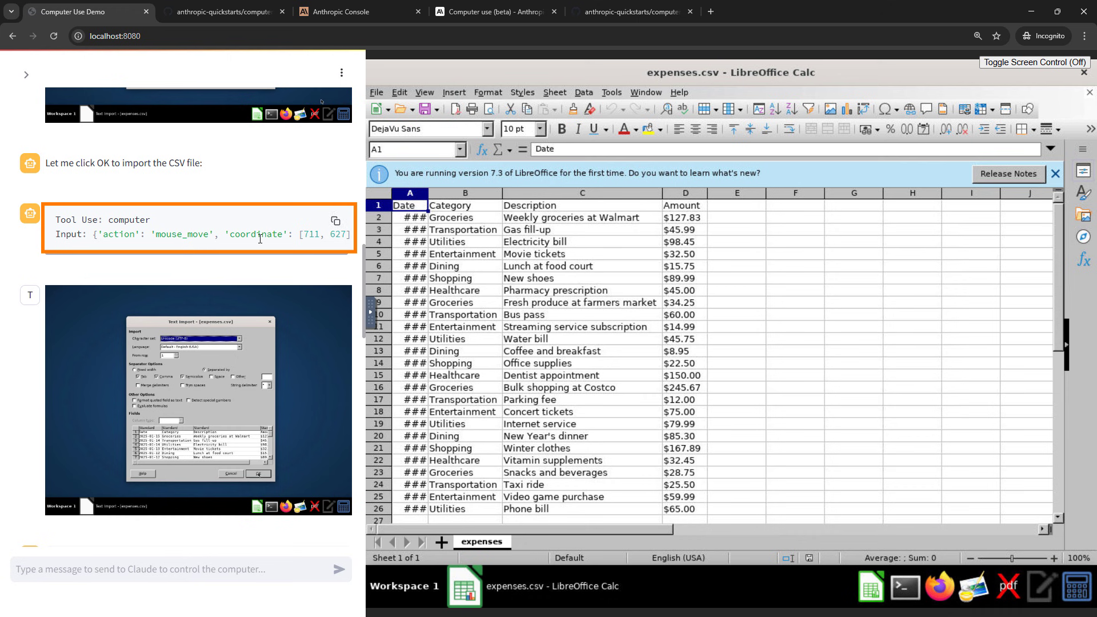
pyautogui.moveTo(315, 273)
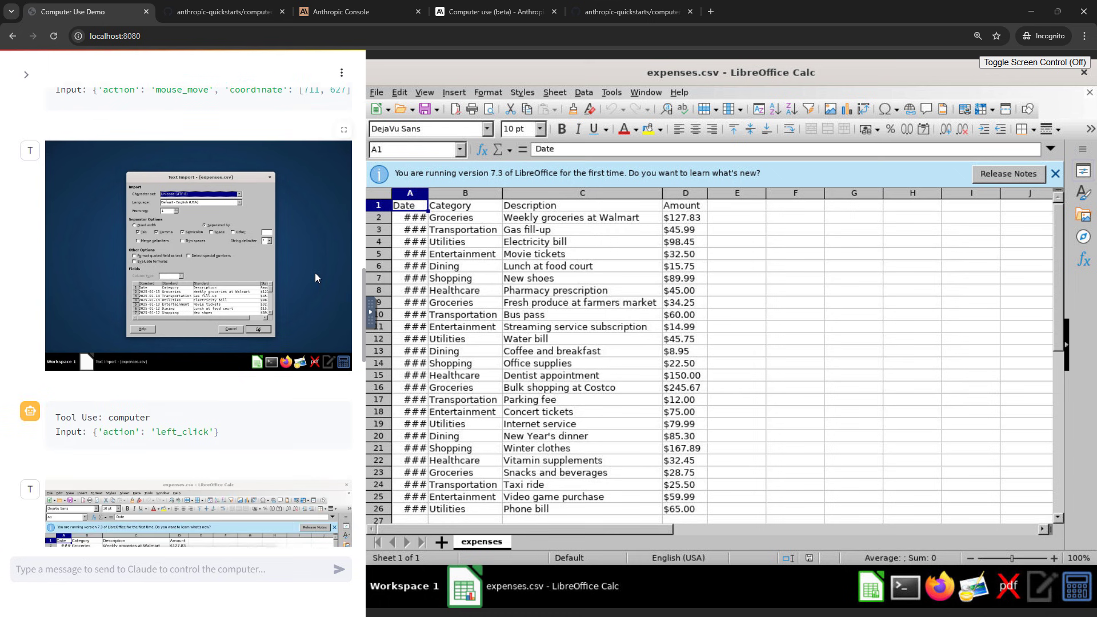
pyautogui.scroll(-3)
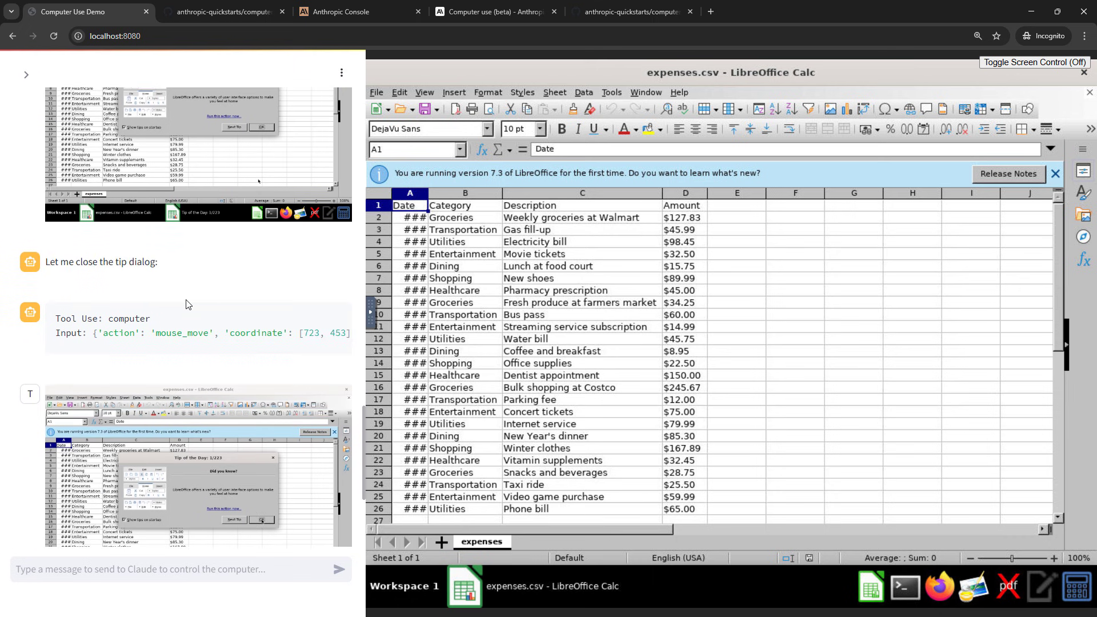
pyautogui.scroll(-3)
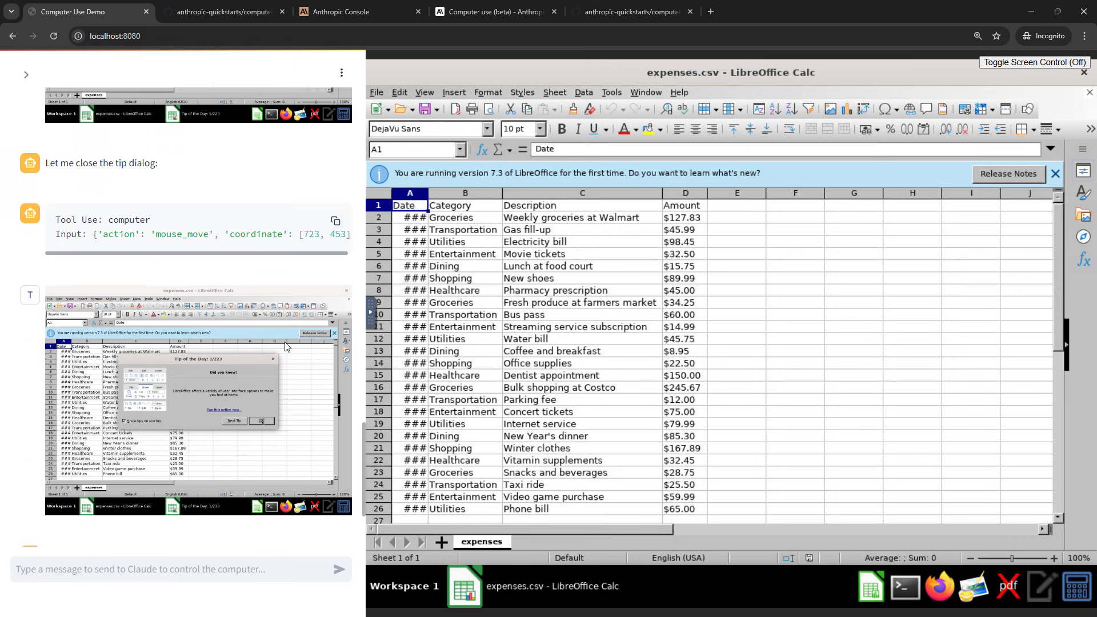
pyautogui.click(260, 420)
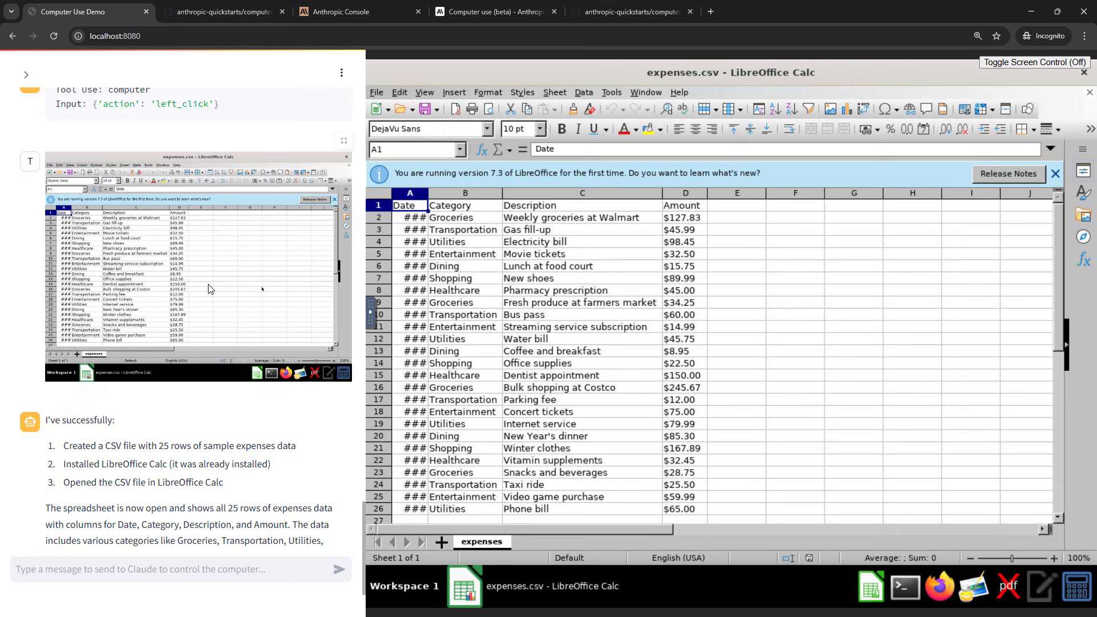
pyautogui.scroll(-3)
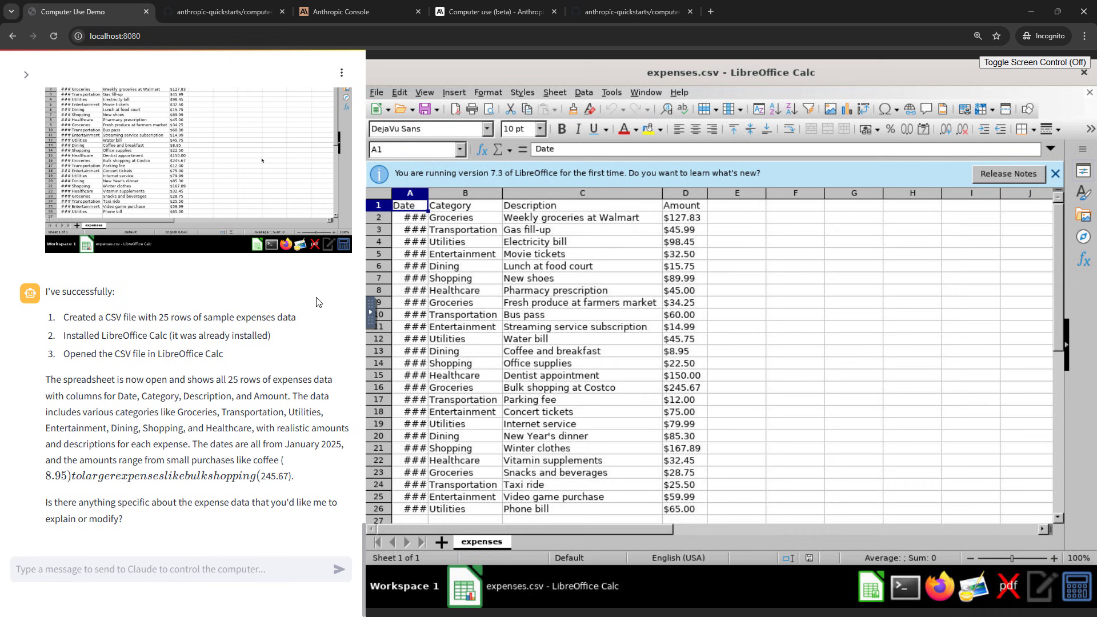
# Step: Send Claude a request to add a Euro column converting column D's values via an online converter
pyautogui.click(180, 569)
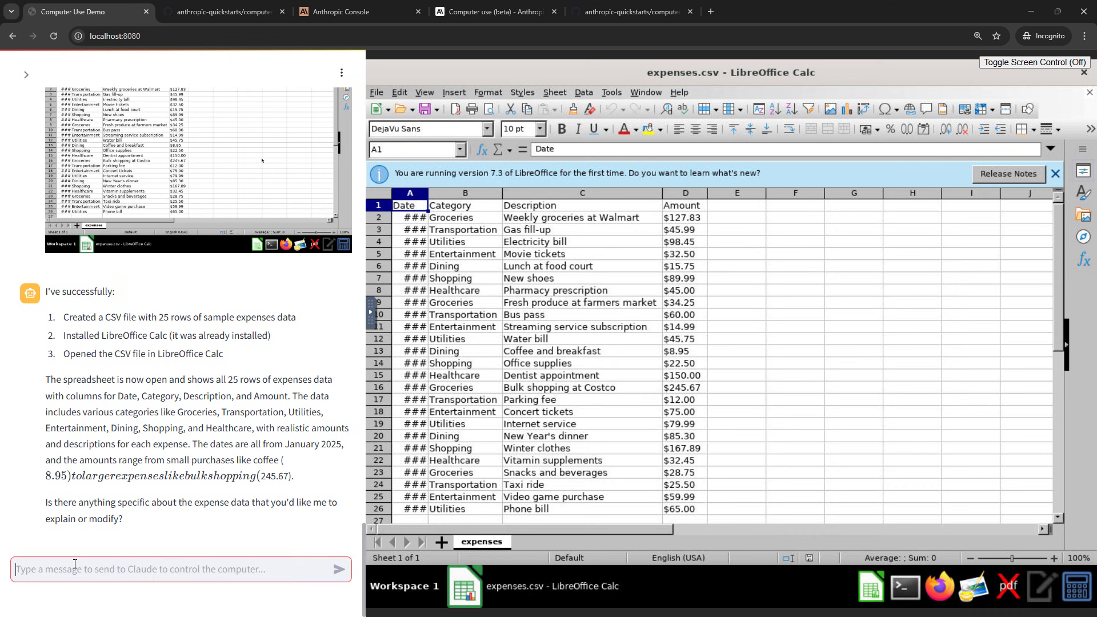
pyautogui.write('Now add a new column to the spreadsheet for Euros. Convert the value in column D from USD to Euros using an online currency converter, and put the converted value in column E.')
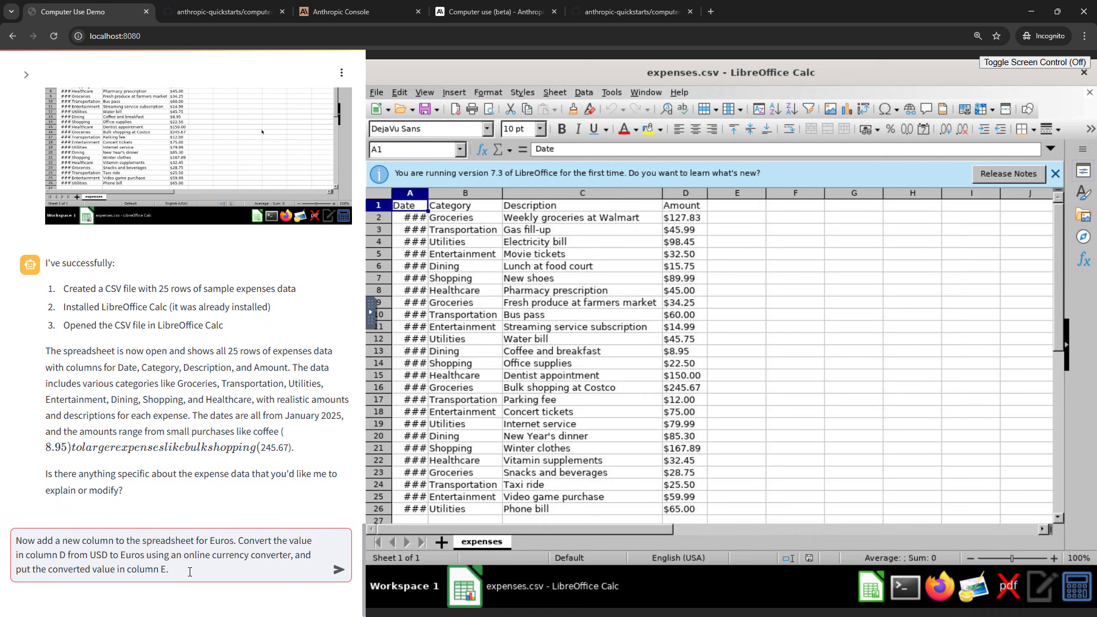
pyautogui.moveTo(207, 571)
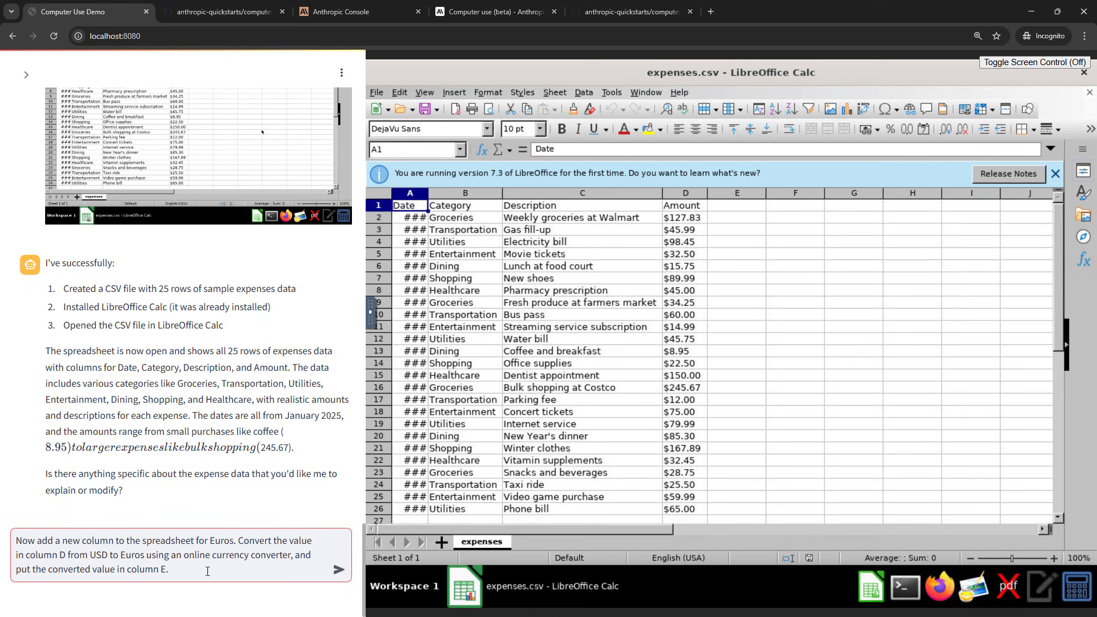
pyautogui.click(338, 569)
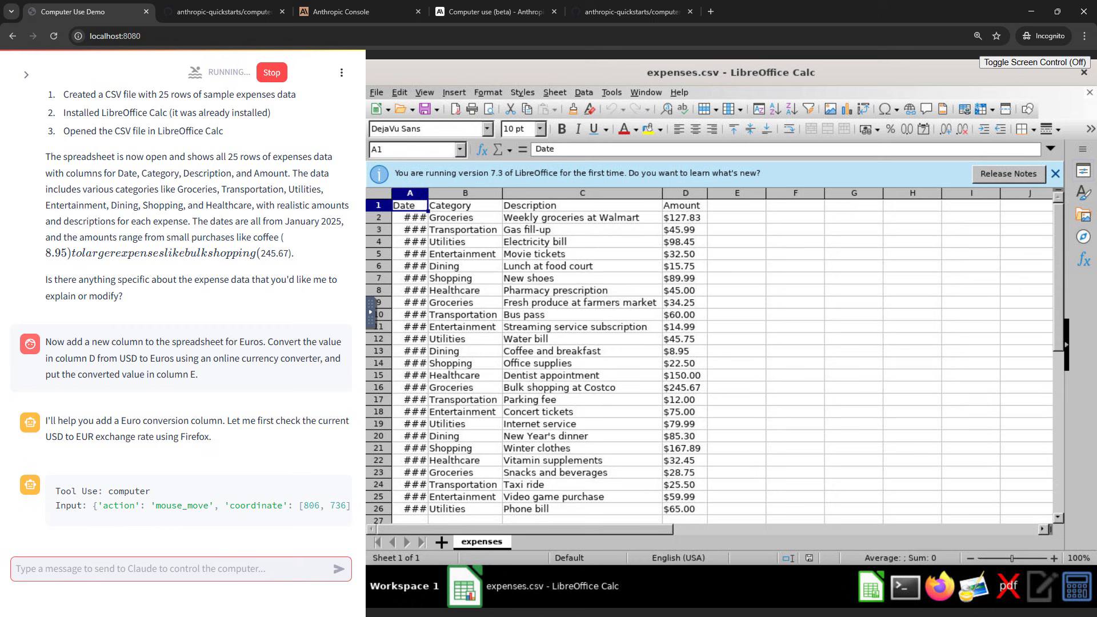
# Step: Get past Firefox's welcome screens in the container, skipping the setup step
pyautogui.scroll(-3)
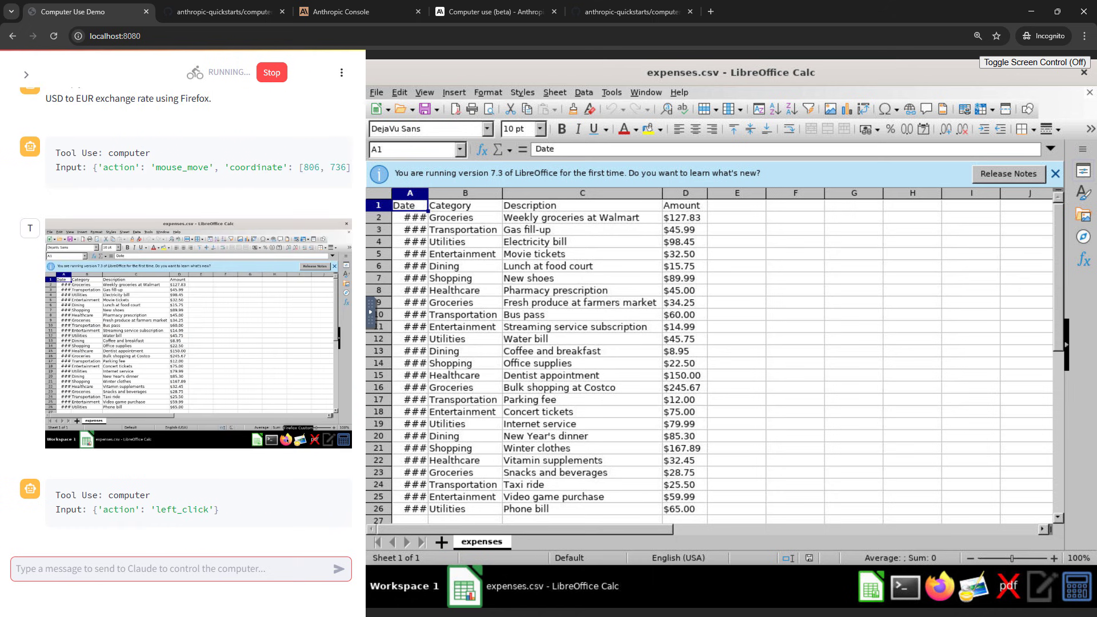
pyautogui.click(938, 586)
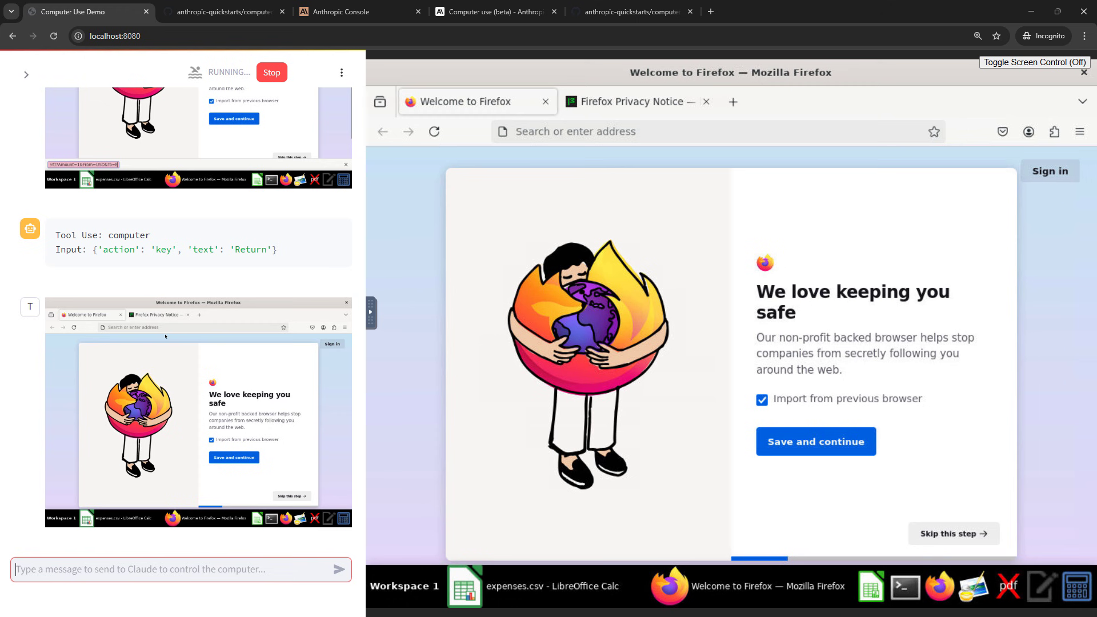
pyautogui.click(814, 441)
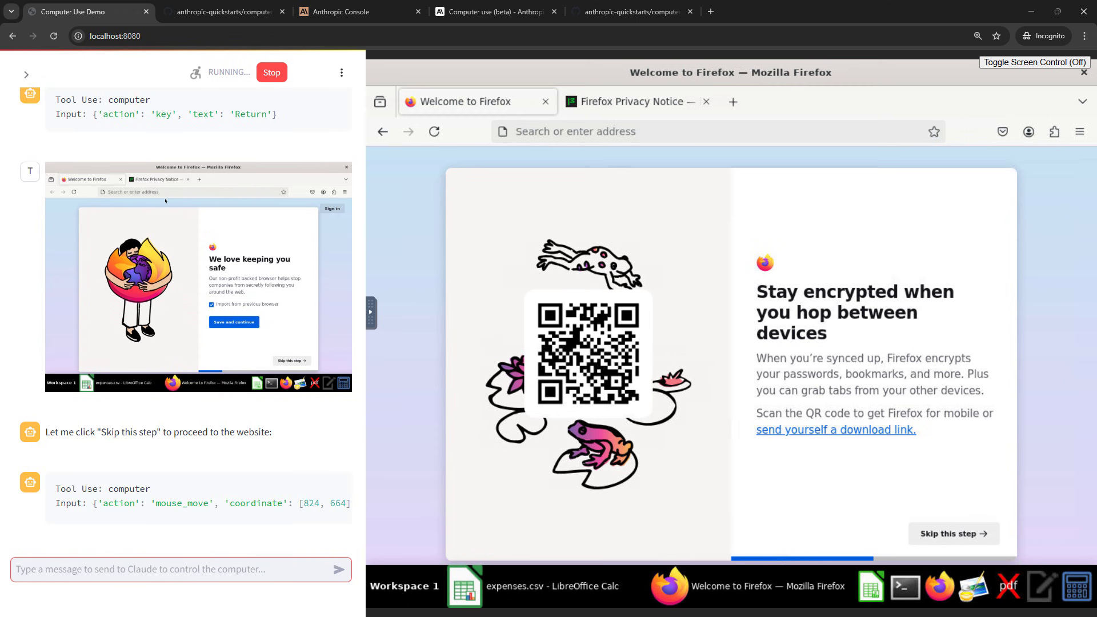
pyautogui.scroll(-3)
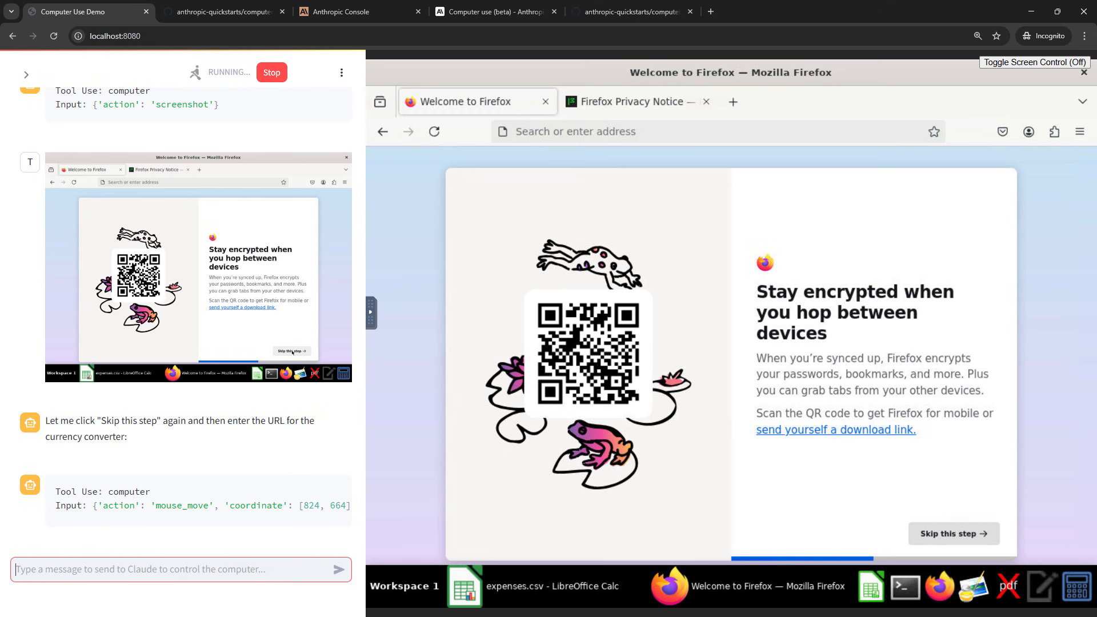
pyautogui.click(953, 533)
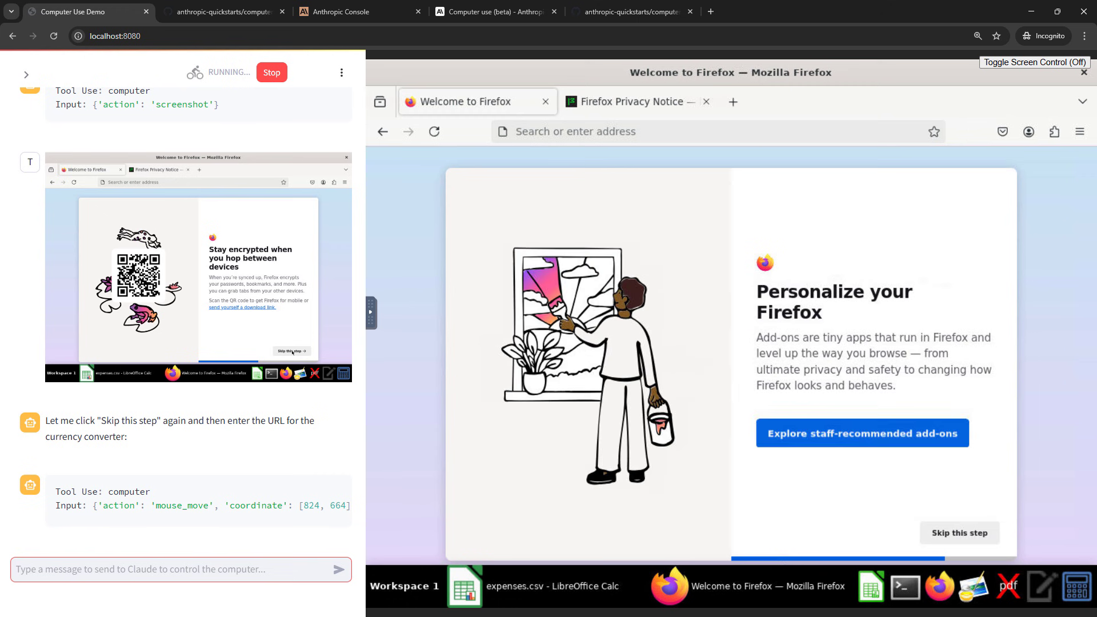
# Step: Load the xe.com currency converter URL for 1 USD to EUR in the address bar
pyautogui.click(713, 130)
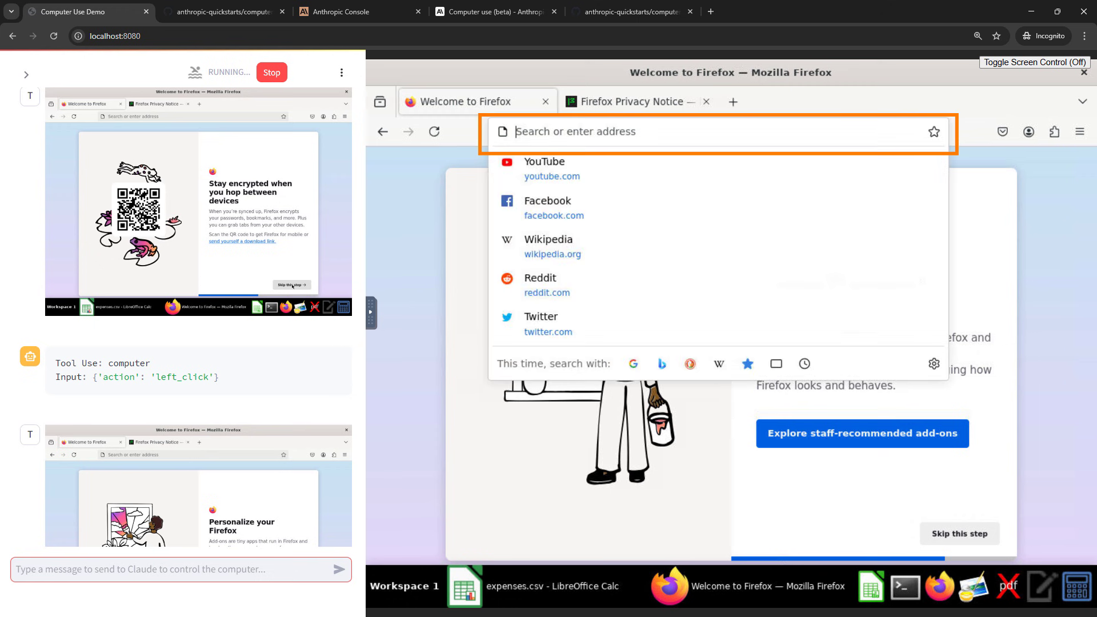
pyautogui.write('https://www.xe.com/currencyconverter/convert/?Amount=1&From=USD&To=EUR')
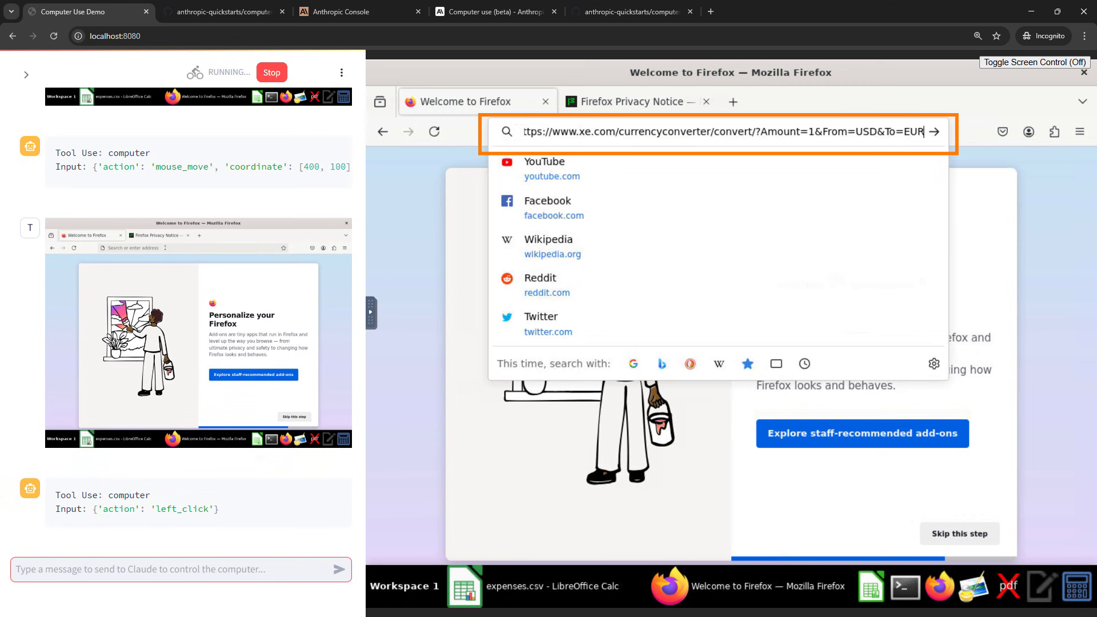
pyautogui.press('Return')
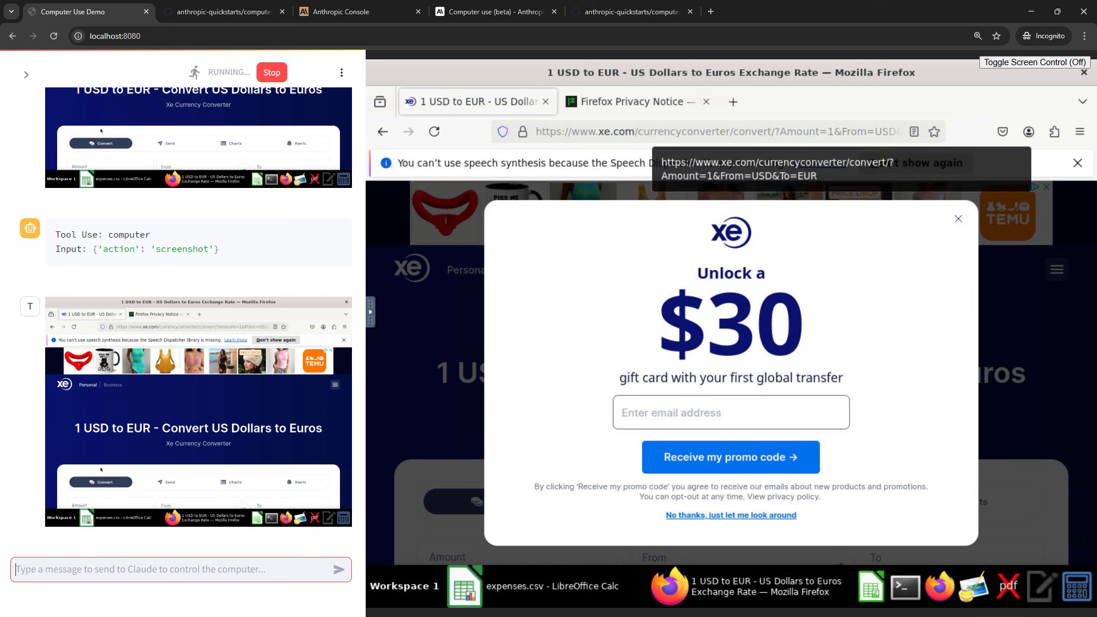
# Step: Load the OANDA converter, then bring up Google's '1 usd to eur' result showing 0.97 euro
pyautogui.click(721, 130)
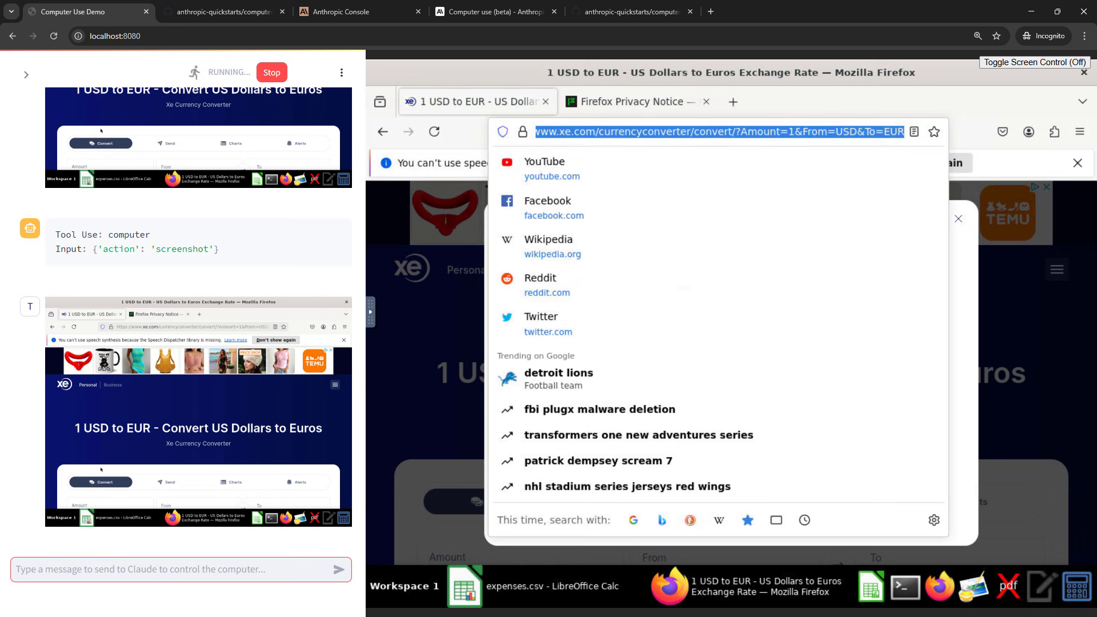
pyautogui.press('Return')
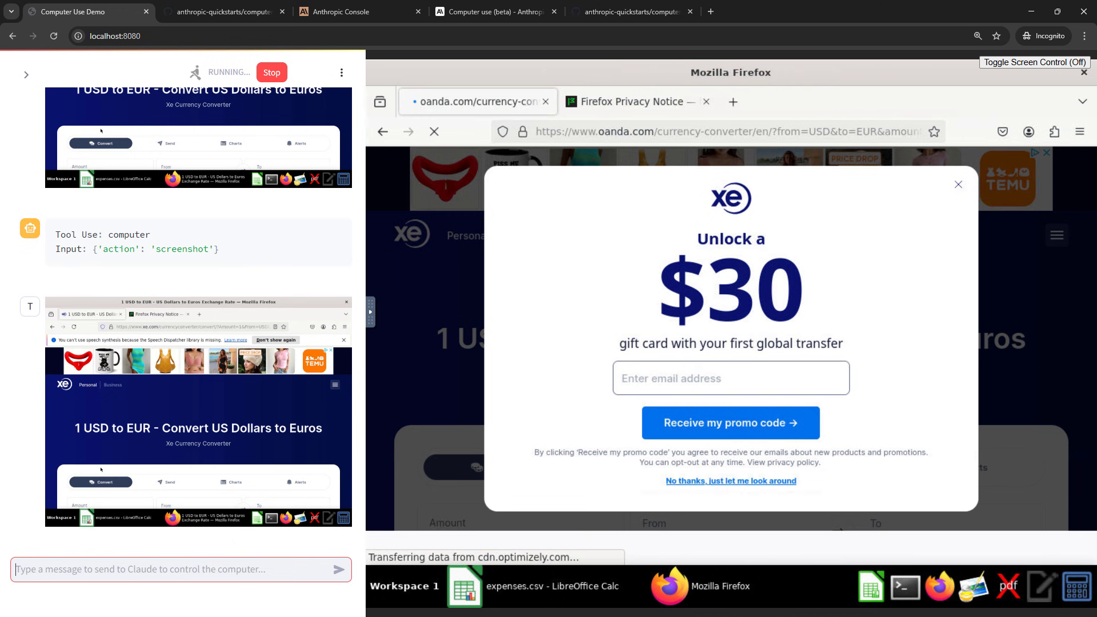
pyautogui.click(957, 184)
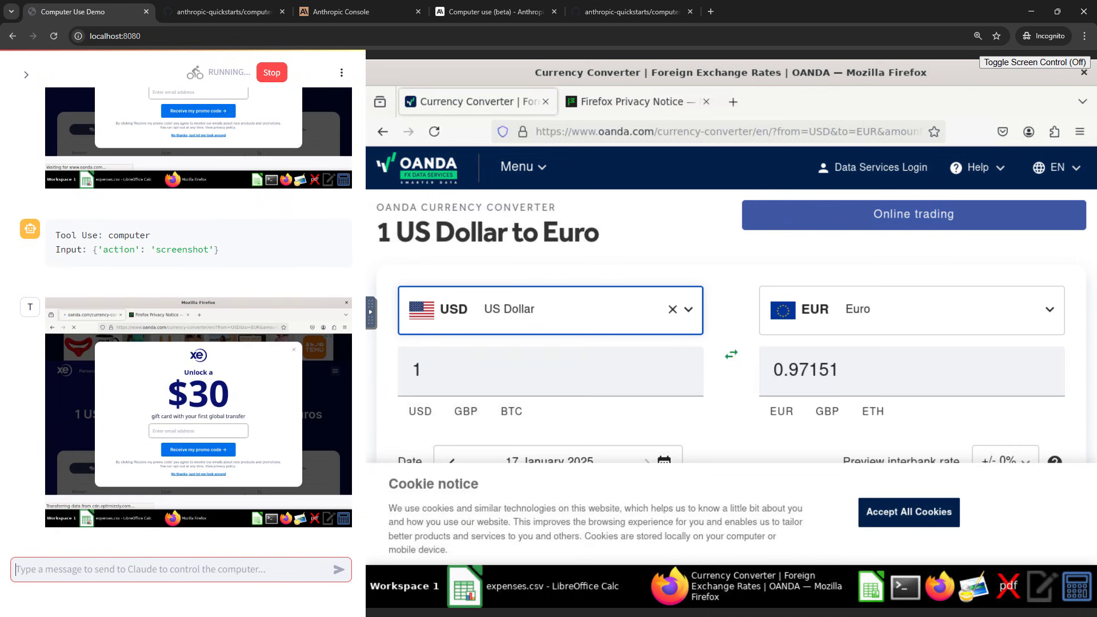
pyautogui.click(553, 309)
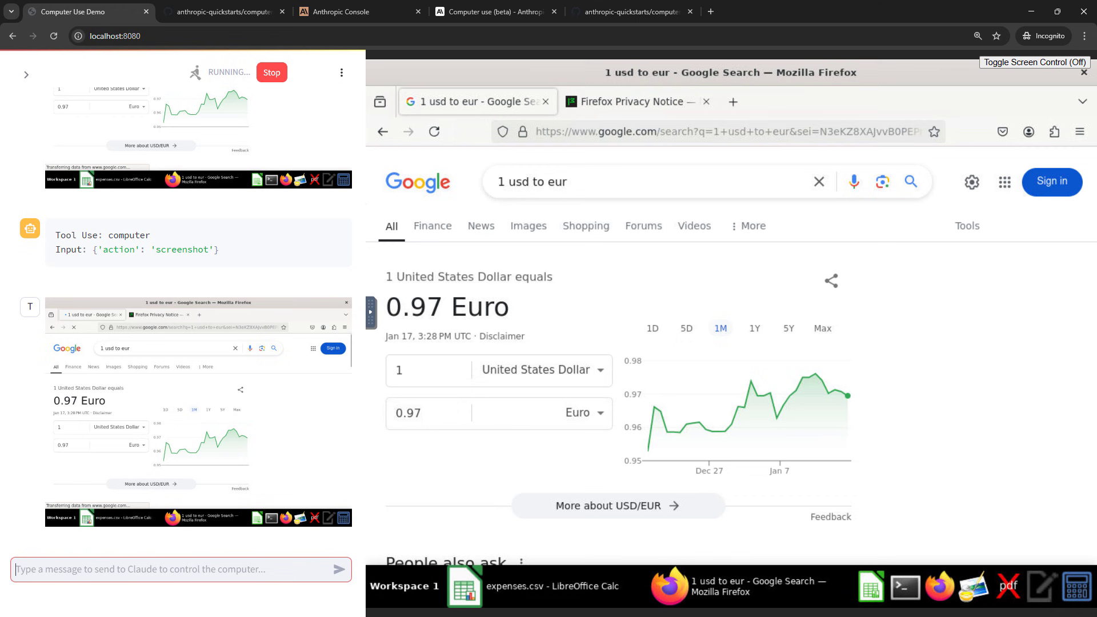
# Step: Enter the heading 'Amount (EUR)' in cell E1 of the expenses sheet
pyautogui.click(464, 586)
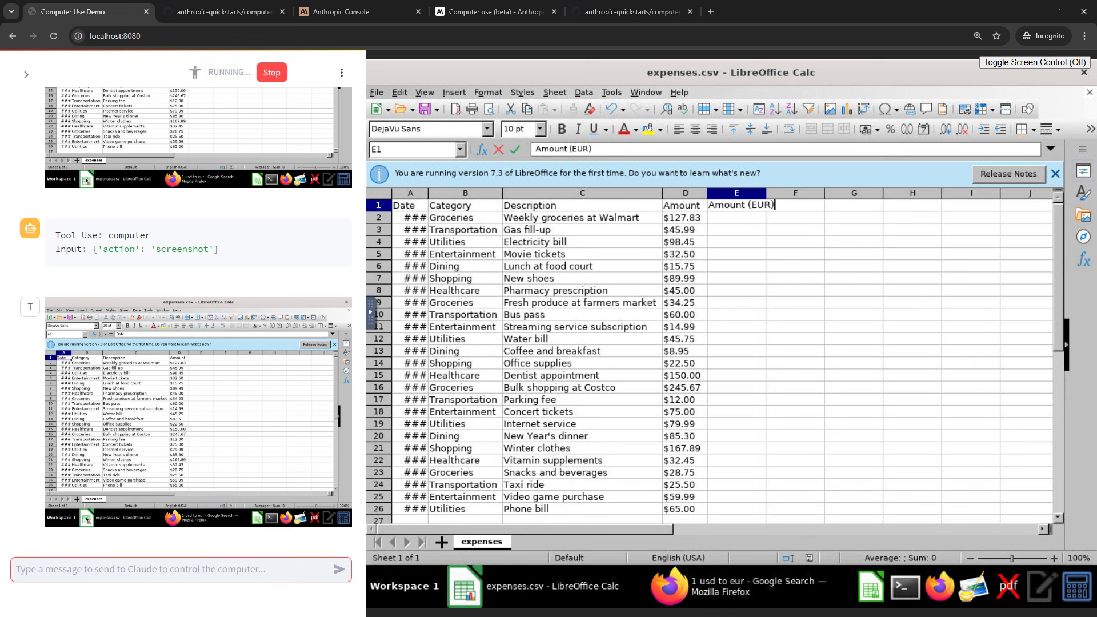
pyautogui.write('Amount (EUR)')
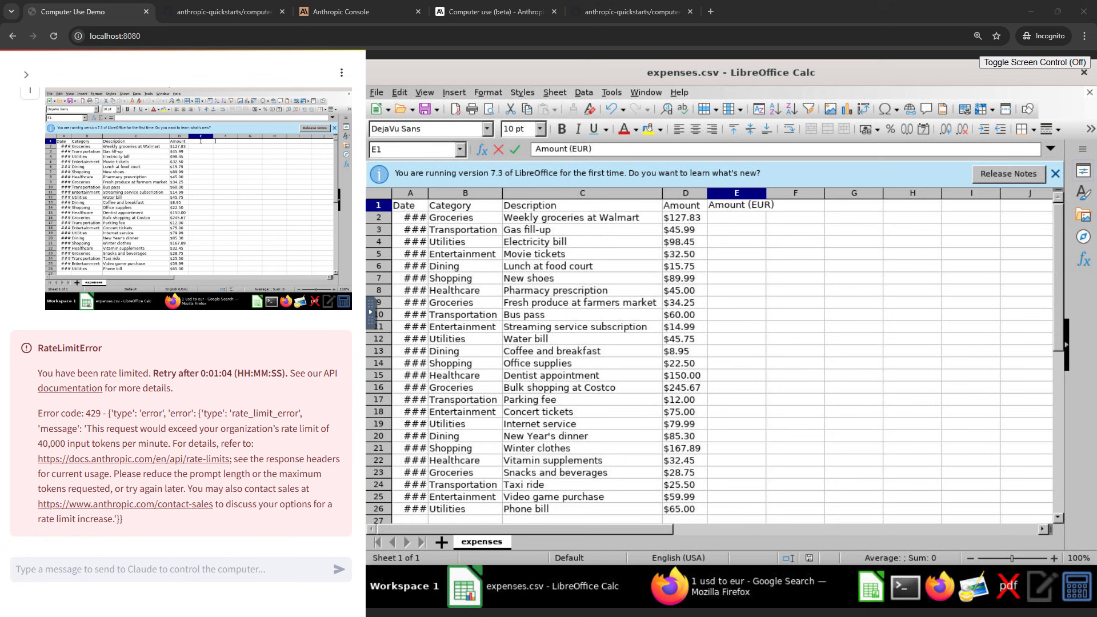
# Step: Switch to the anthropic-quickstarts GitHub page and scroll to the README's Caution section
pyautogui.click(223, 12)
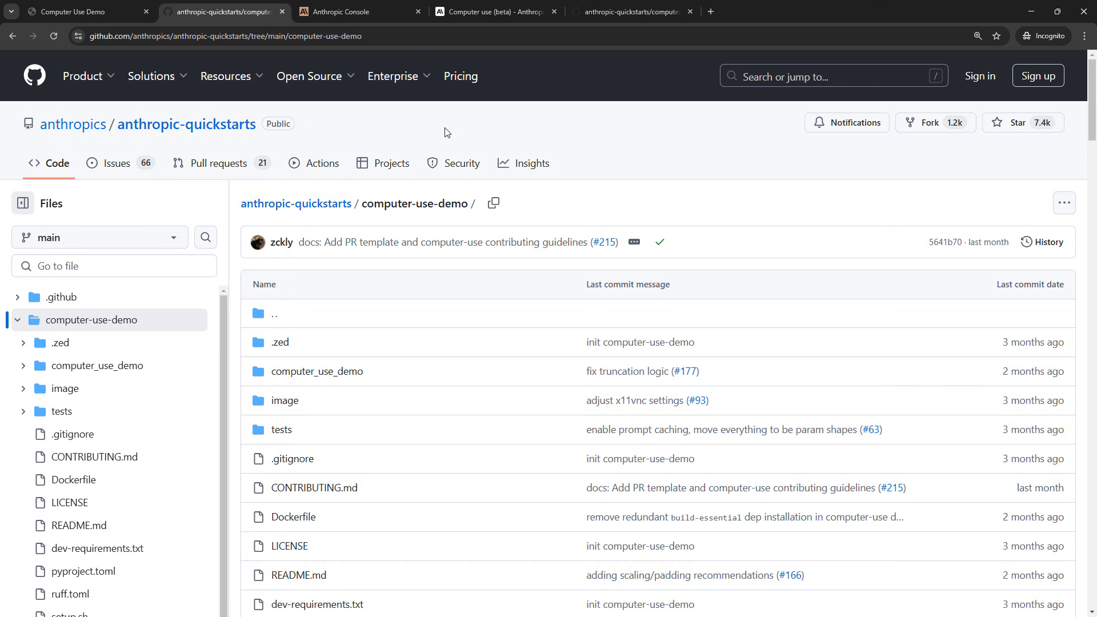
pyautogui.scroll(-3)
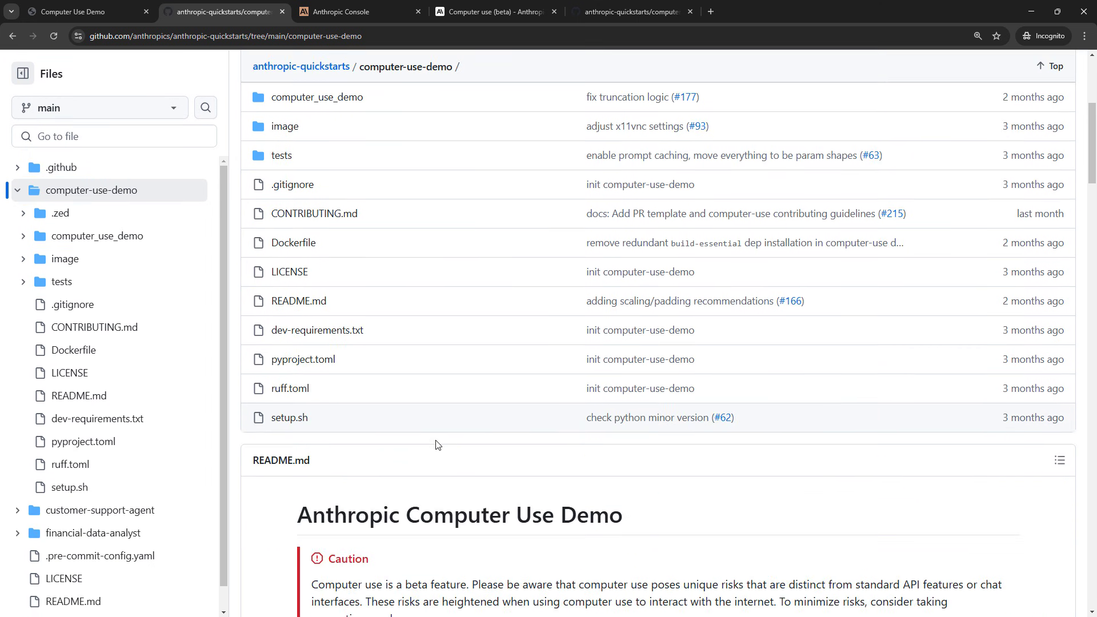
pyautogui.scroll(-3)
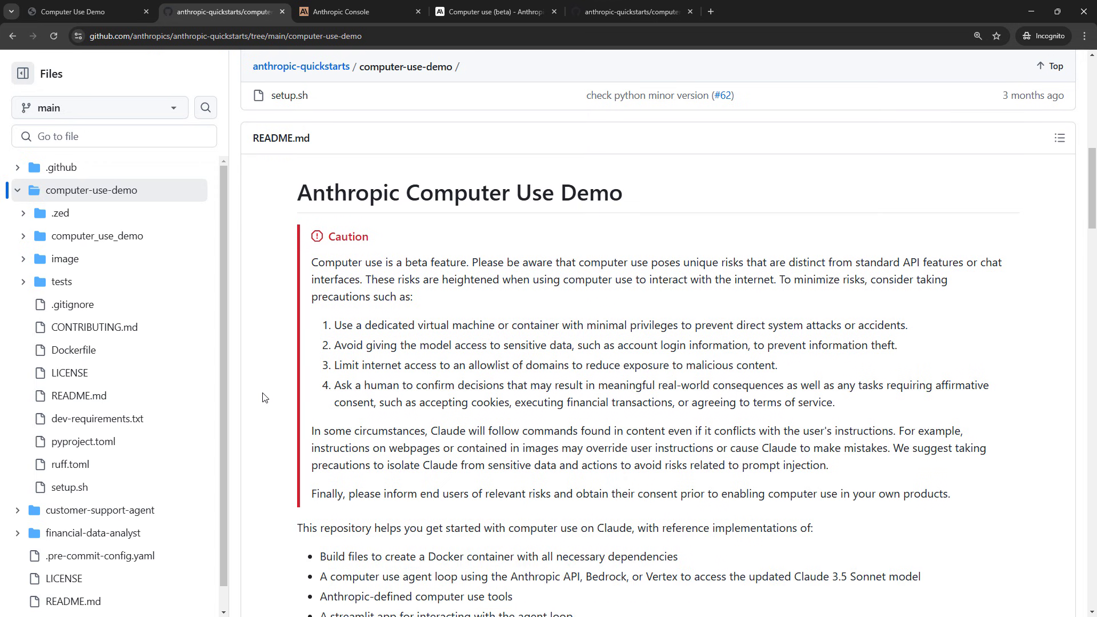
pyautogui.scroll(-3)
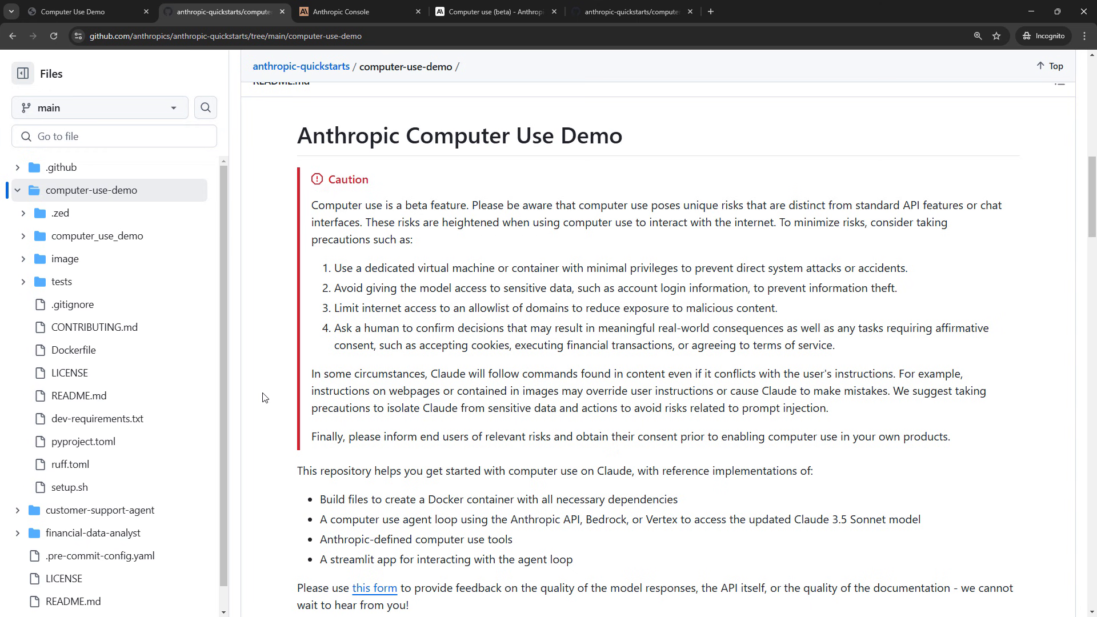
# Step: Scroll through the Docker quickstart's Bedrock and Vertex options and back to the Anthropic API command, then go to the Anthropic Console
pyautogui.scroll(-3)
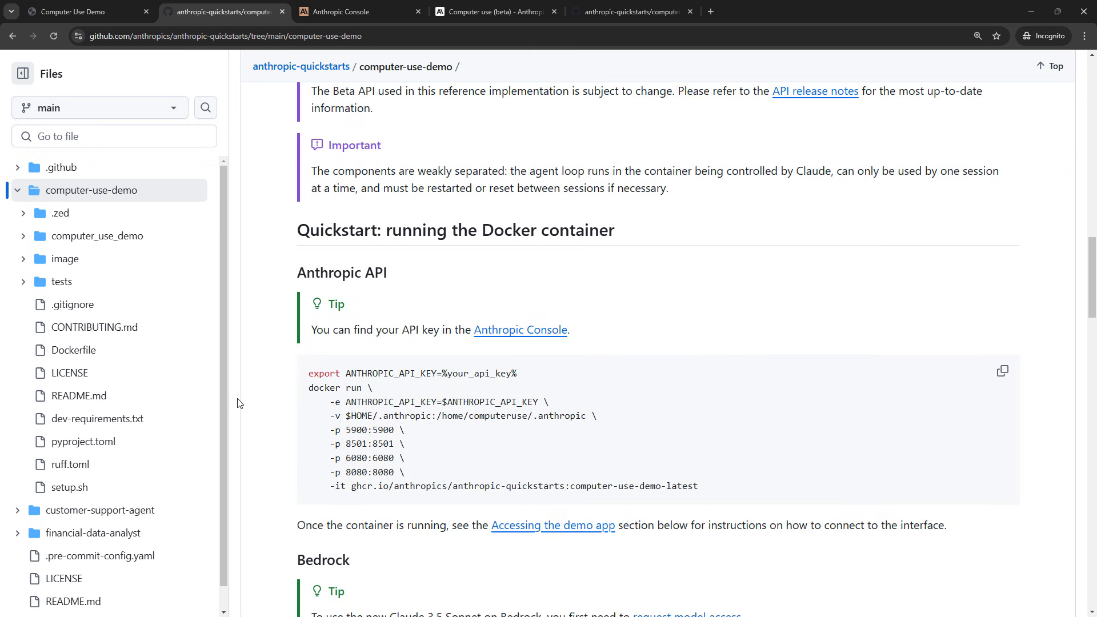
pyautogui.scroll(-3)
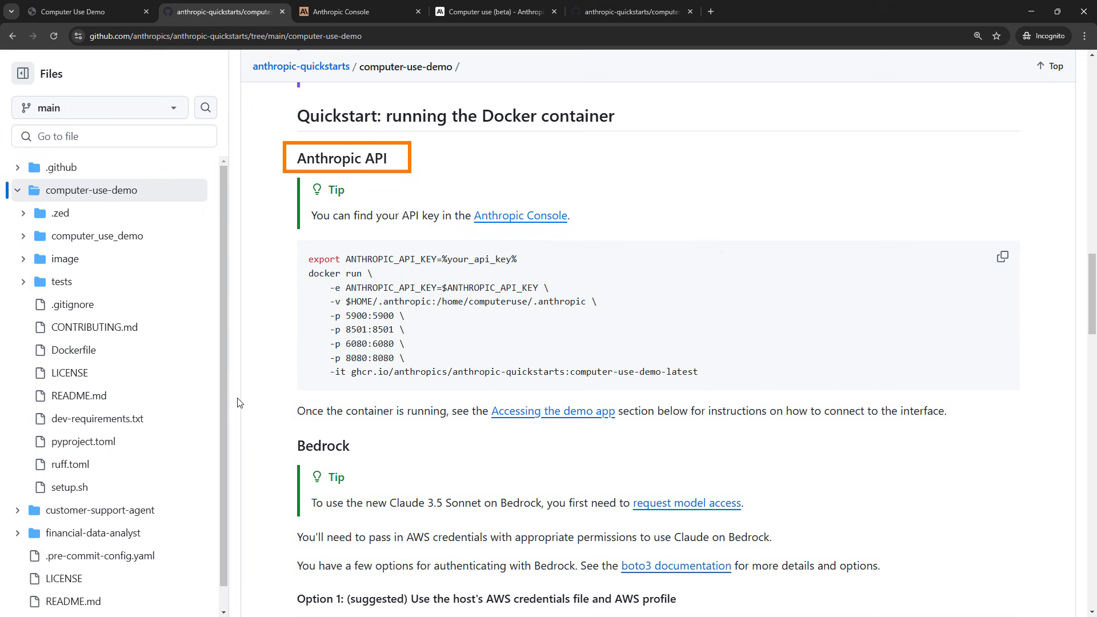
pyautogui.scroll(-3)
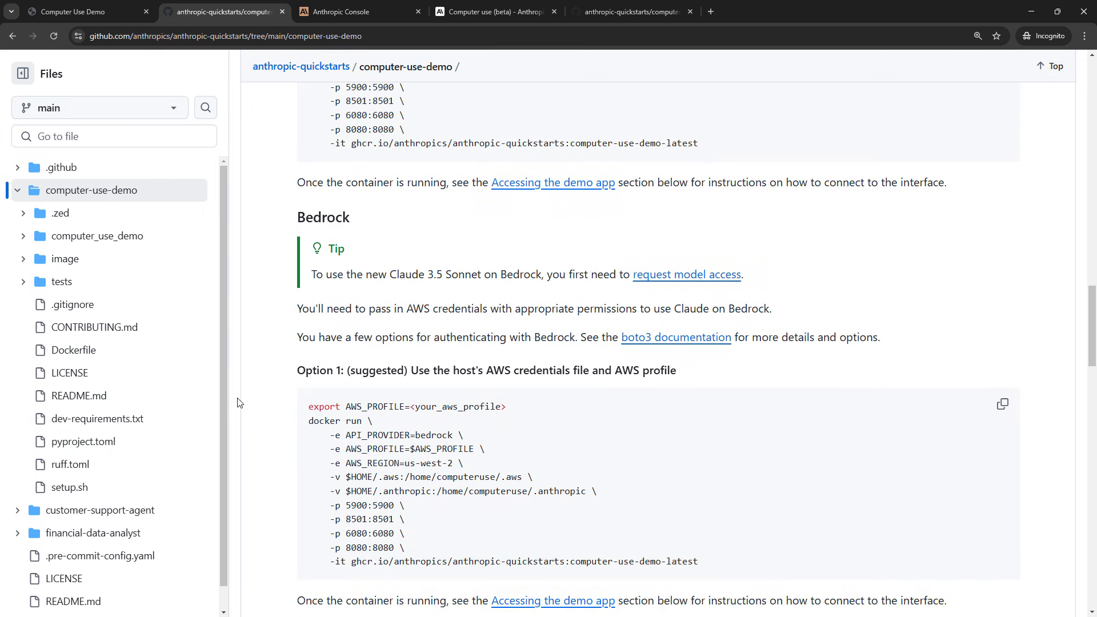
pyautogui.scroll(-3)
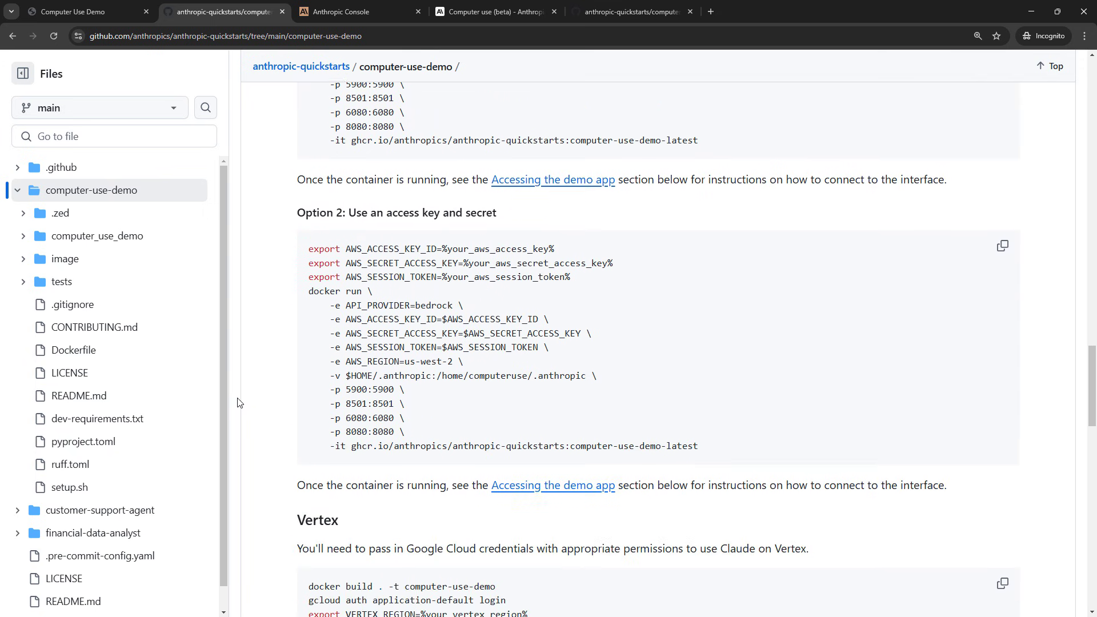
pyautogui.scroll(-3)
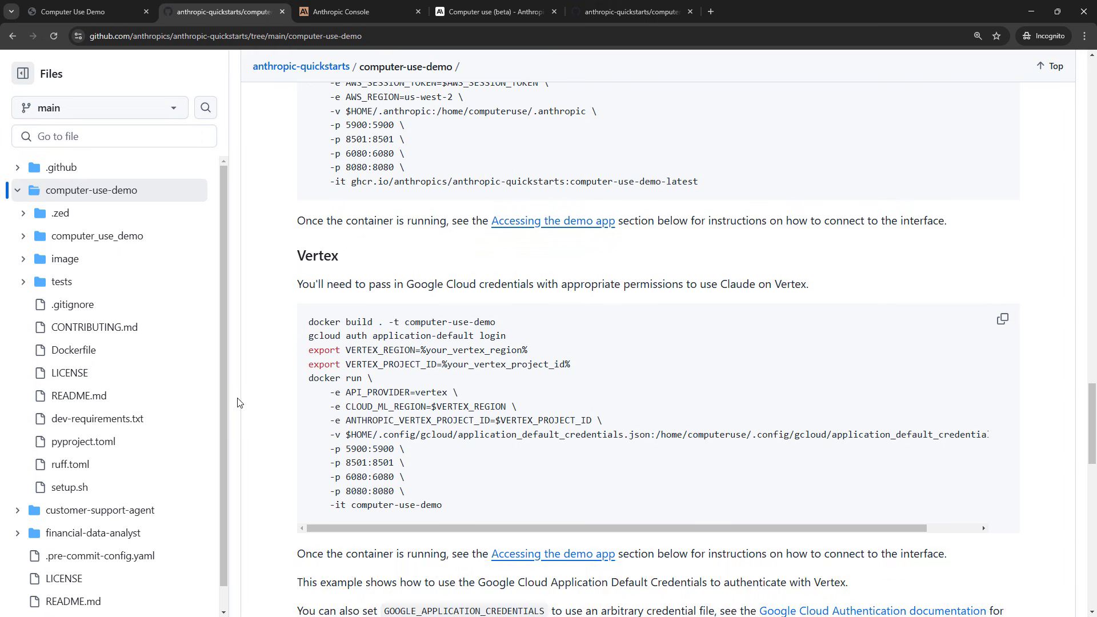
pyautogui.scroll(3)
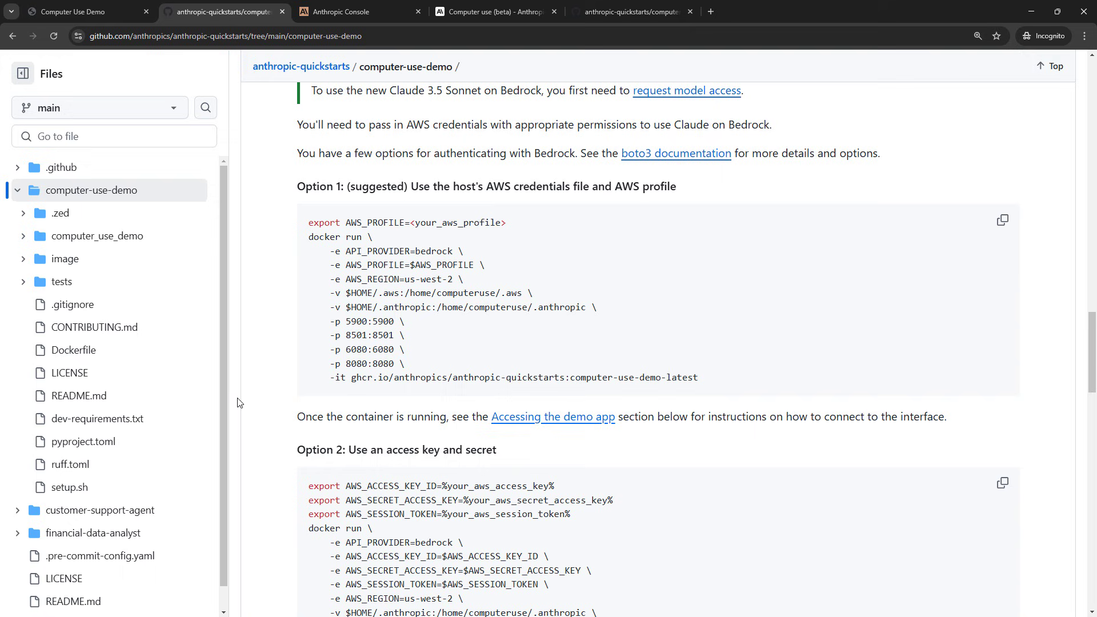
pyautogui.scroll(3)
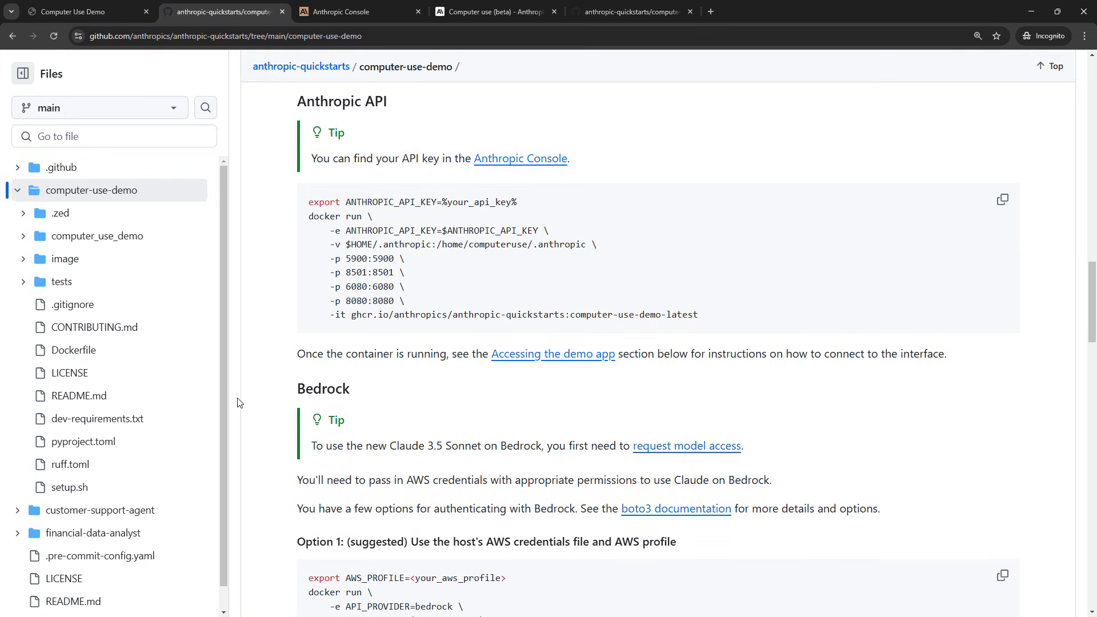
pyautogui.moveTo(258, 281)
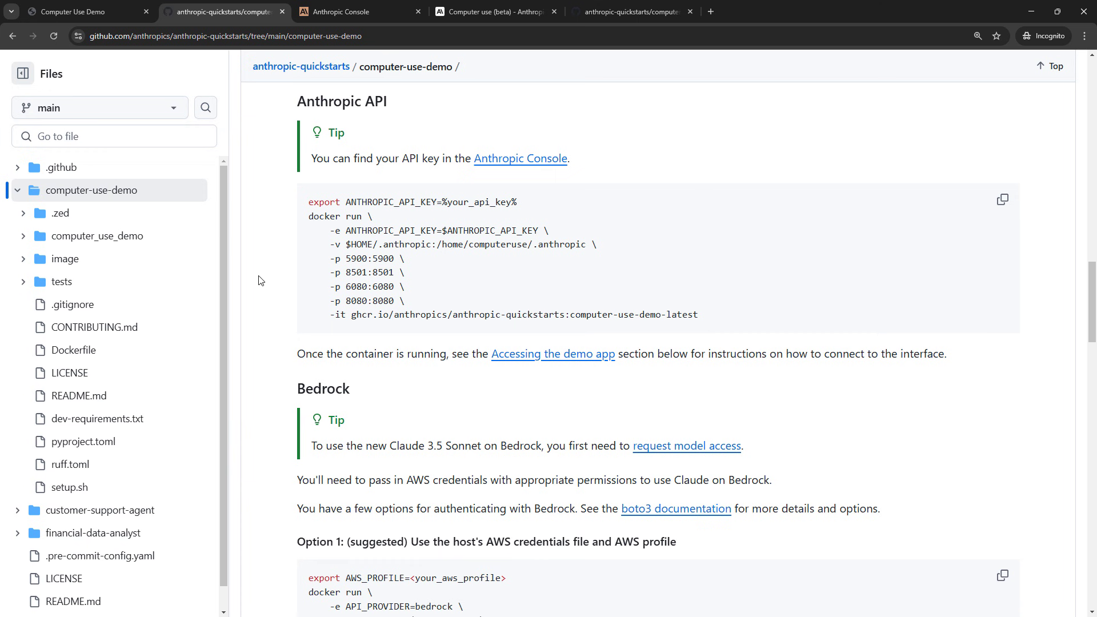
pyautogui.click(356, 11)
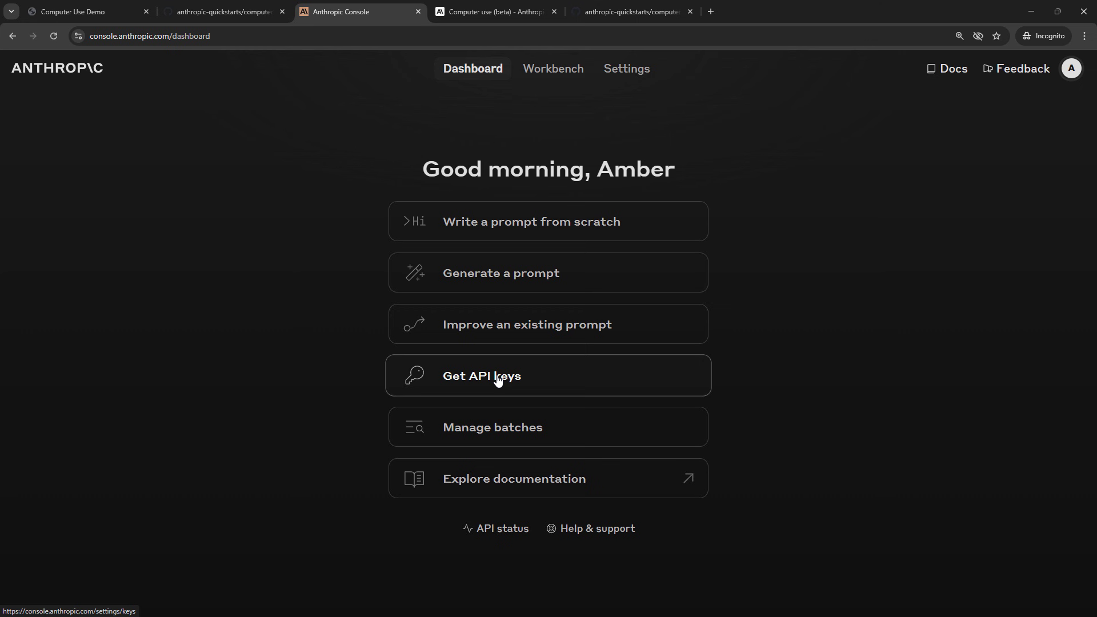
# Step: View the Console's billing page with the $7.05 credit balance, then return to the quickstart repository
pyautogui.click(1069, 67)
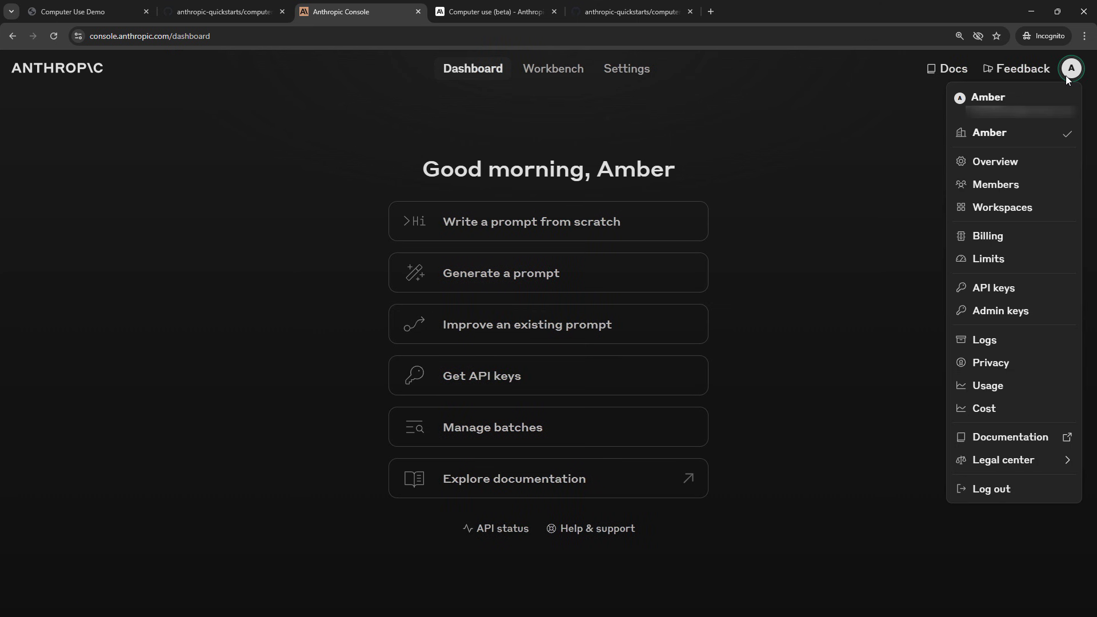
pyautogui.click(987, 236)
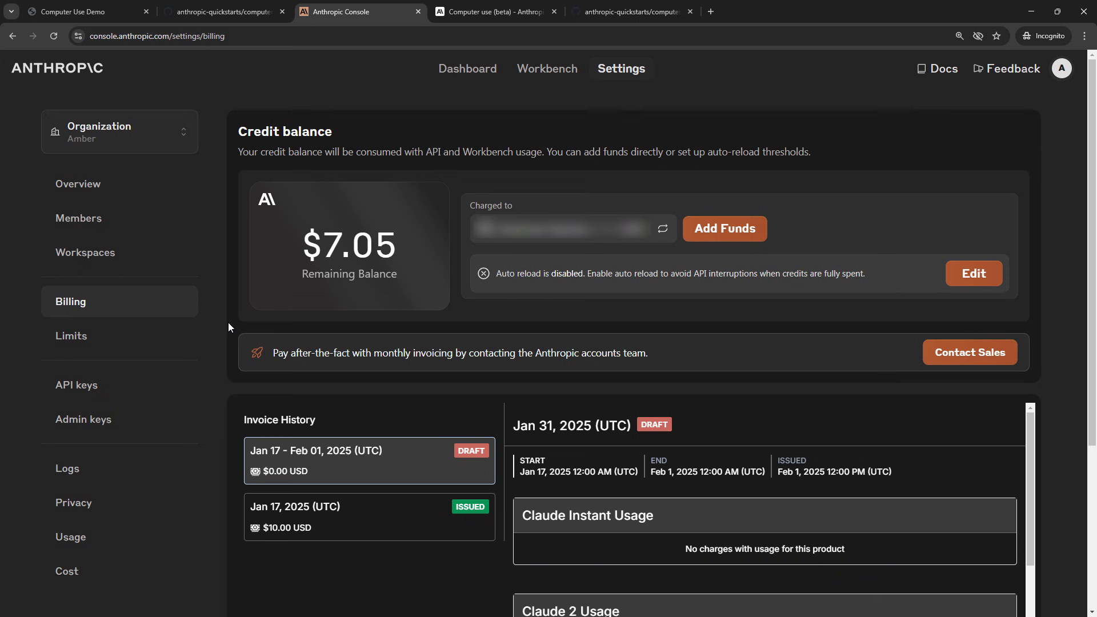
pyautogui.moveTo(204, 20)
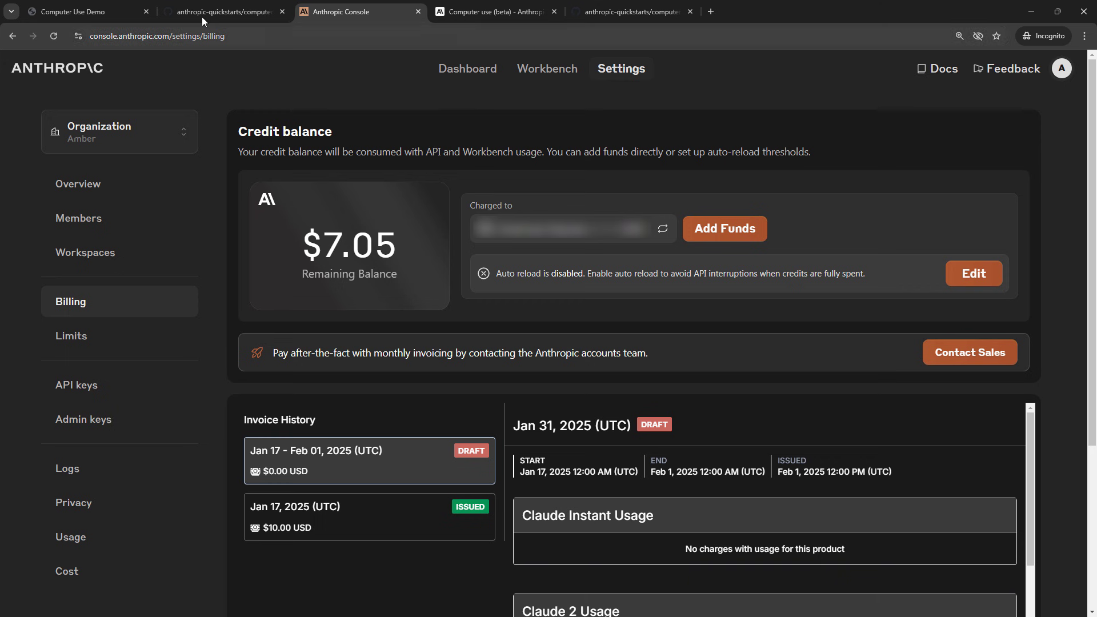
pyautogui.click(224, 12)
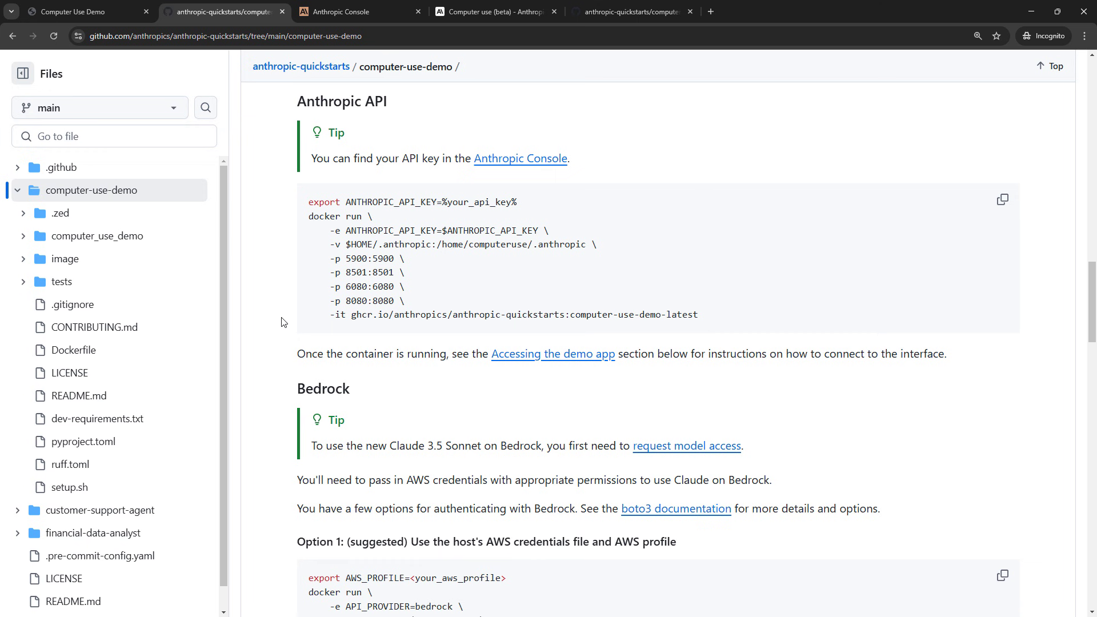
# Step: Select the README's Anthropic API docker run command for copying
pyautogui.tripleClick(412, 203)
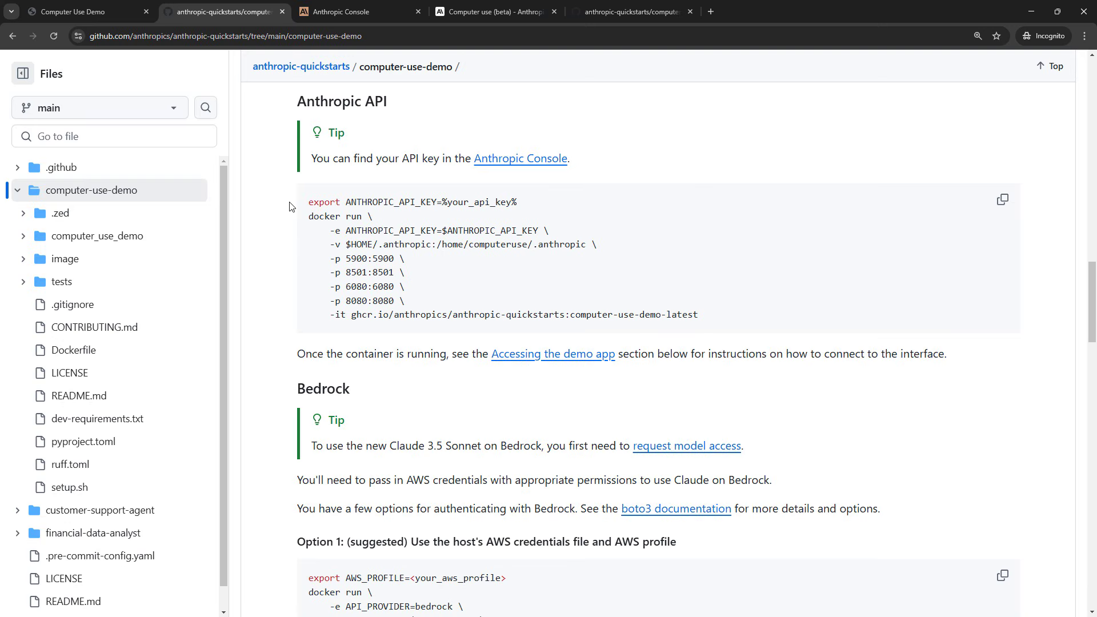
pyautogui.moveTo(351, 225)
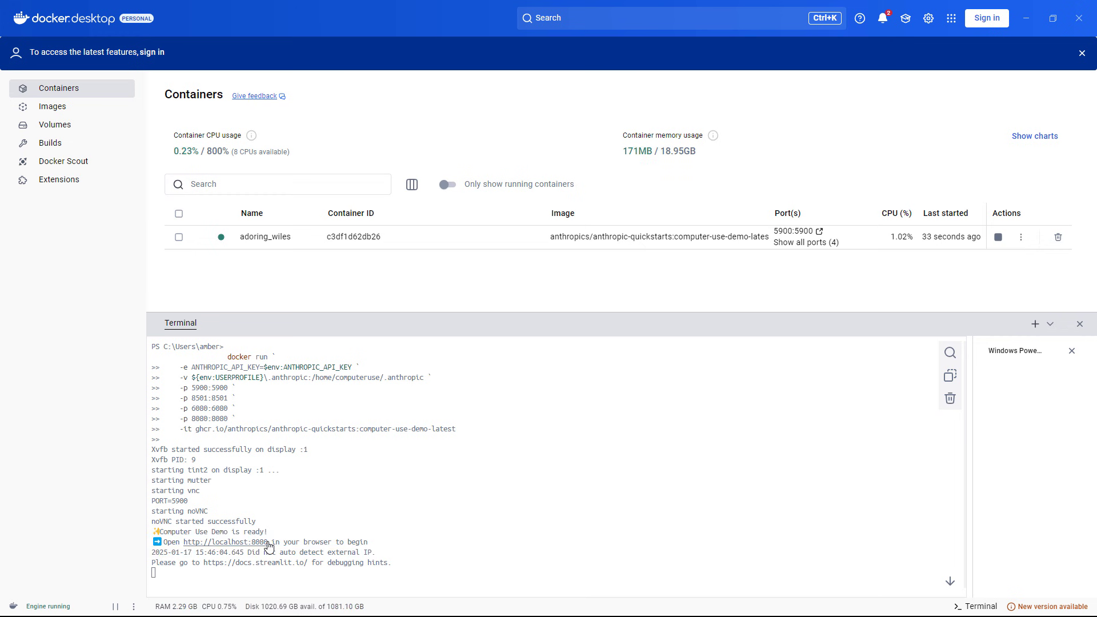
# Step: Send Claude 'Find the top 5 movies and list them in a CSV file' via the localhost:8080 demo
pyautogui.click(215, 541)
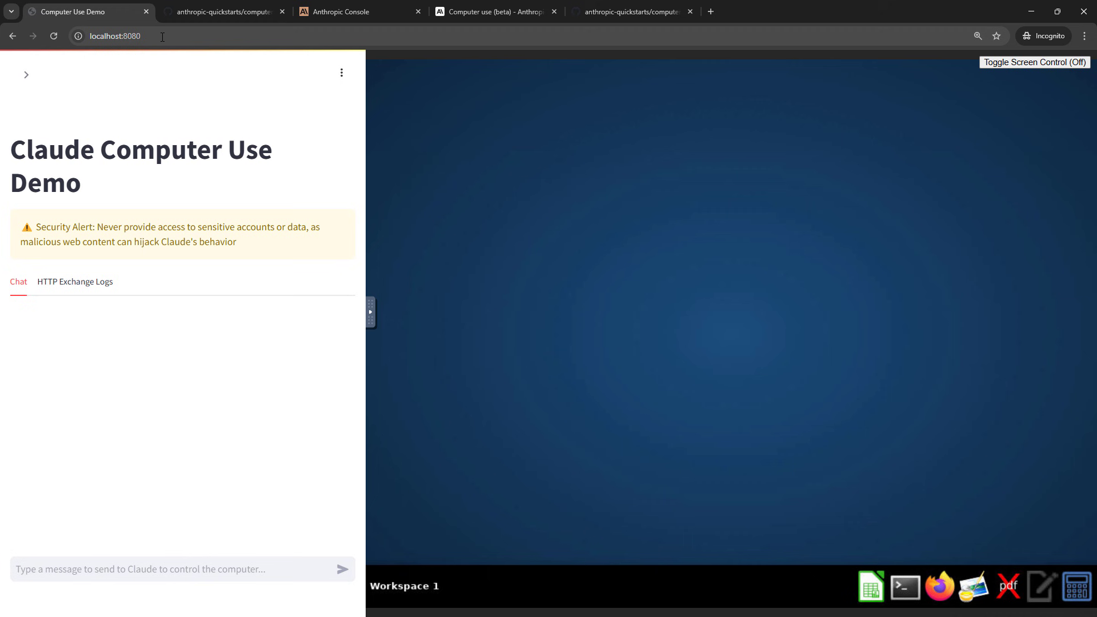
pyautogui.write('Find the top 5 movies and list them in a CSV file')
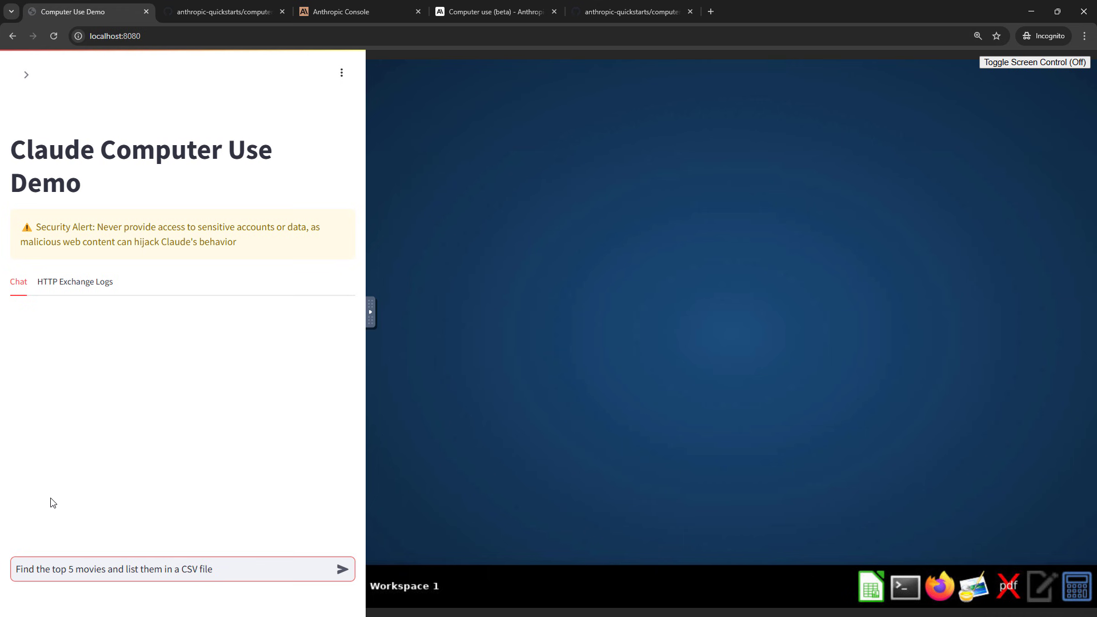
pyautogui.click(182, 569)
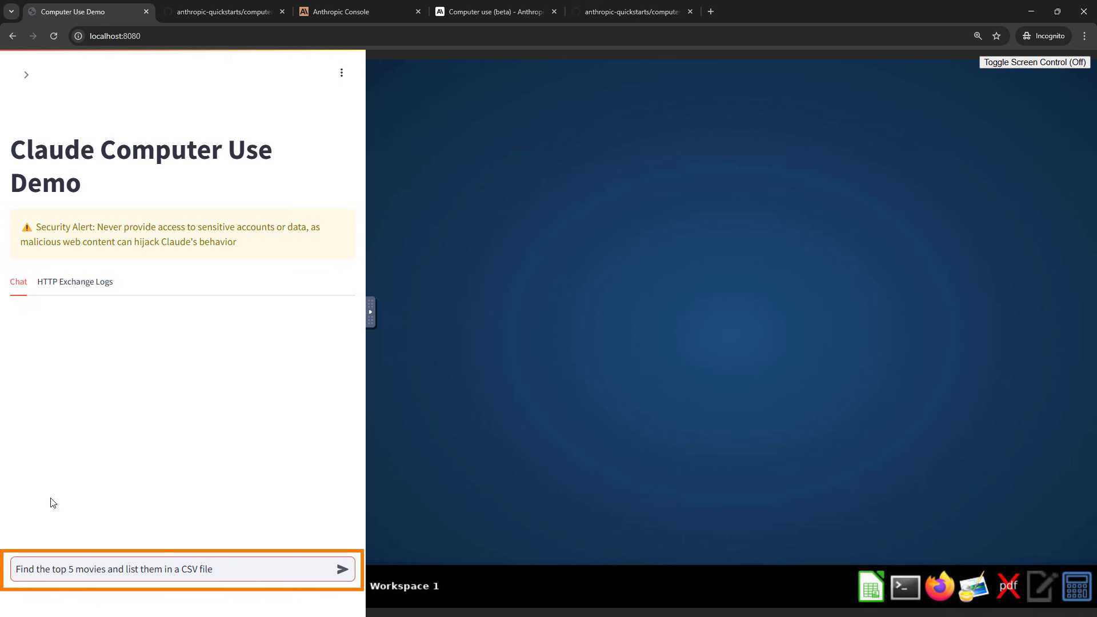
pyautogui.click(342, 569)
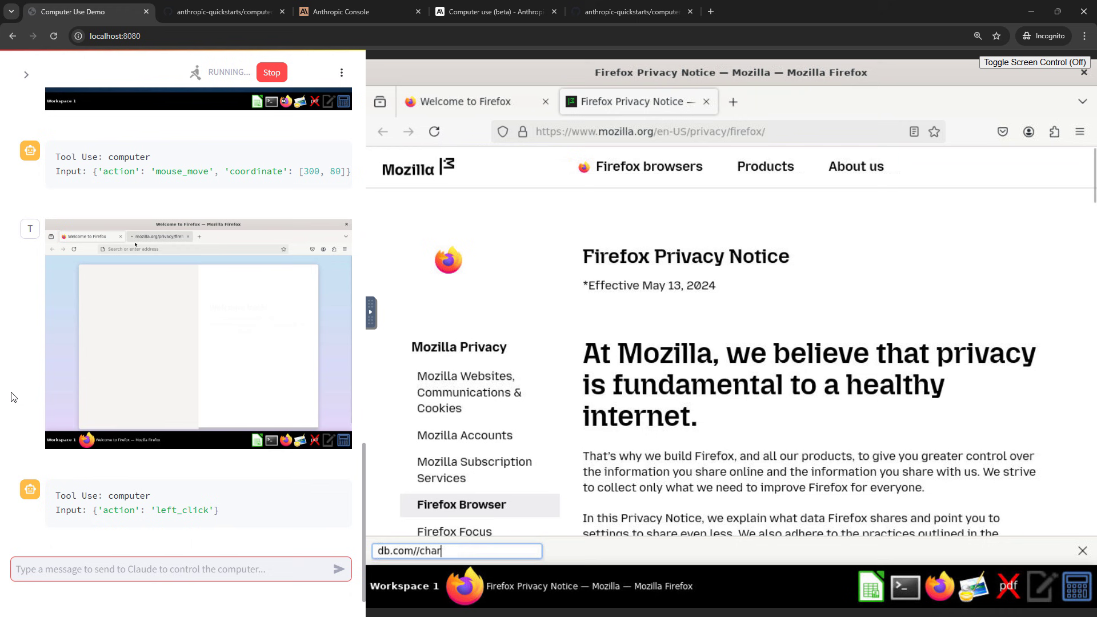
# Step: Let the agent launch Firefox and load IMDb's Top 250 Movies chart
pyautogui.press('Return')
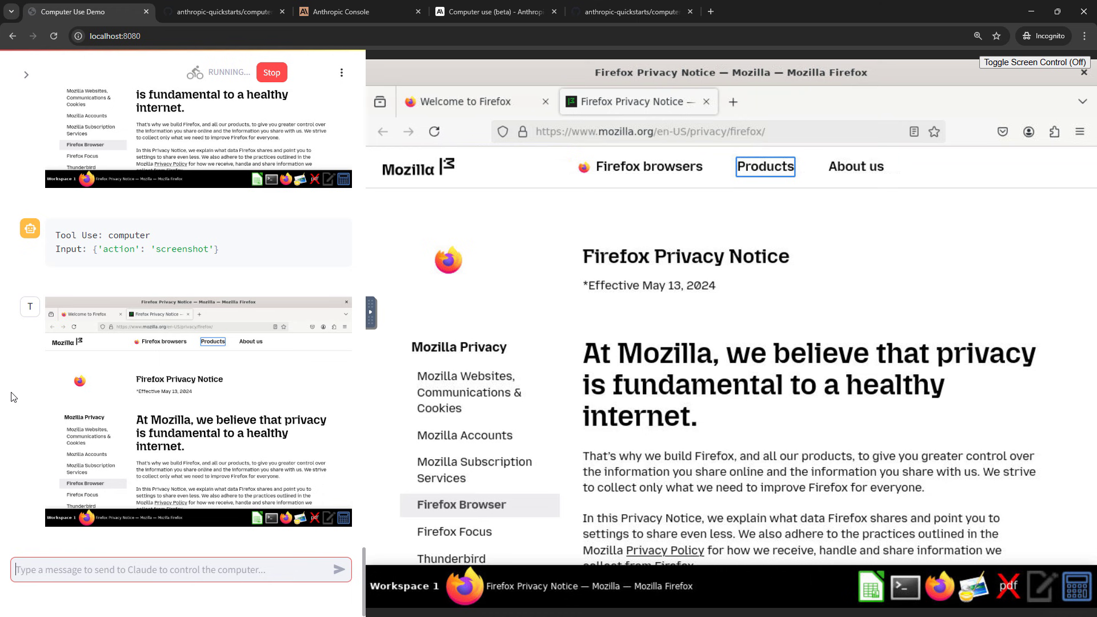
pyautogui.click(649, 132)
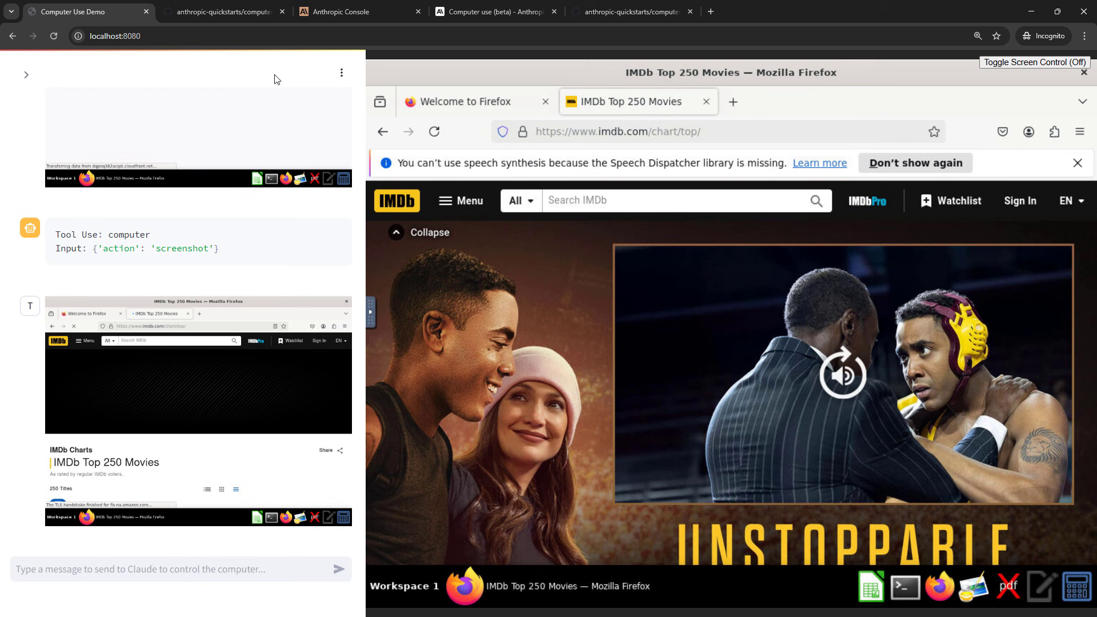
# Step: Read the Computer use (beta) docs down to 'How to implement computer use'
pyautogui.click(494, 12)
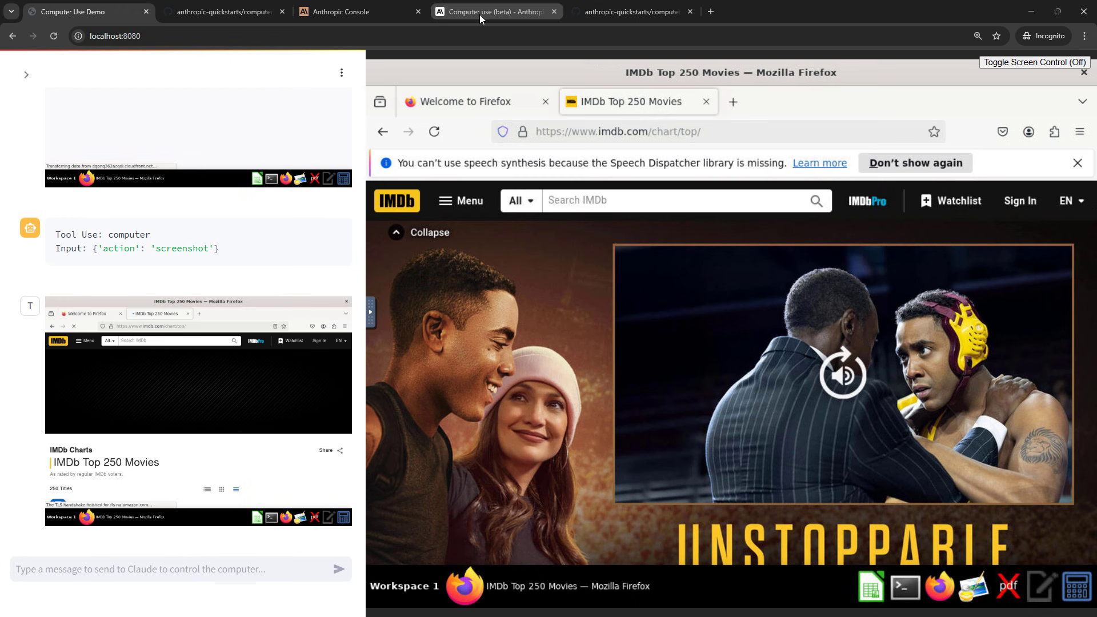
pyautogui.click(494, 11)
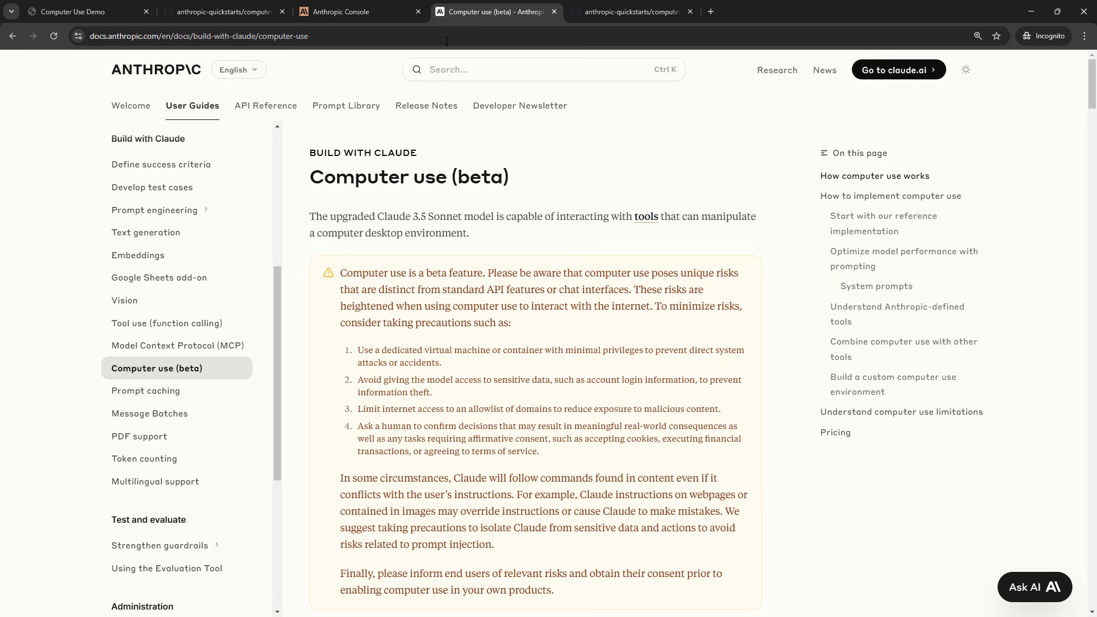
pyautogui.moveTo(300, 131)
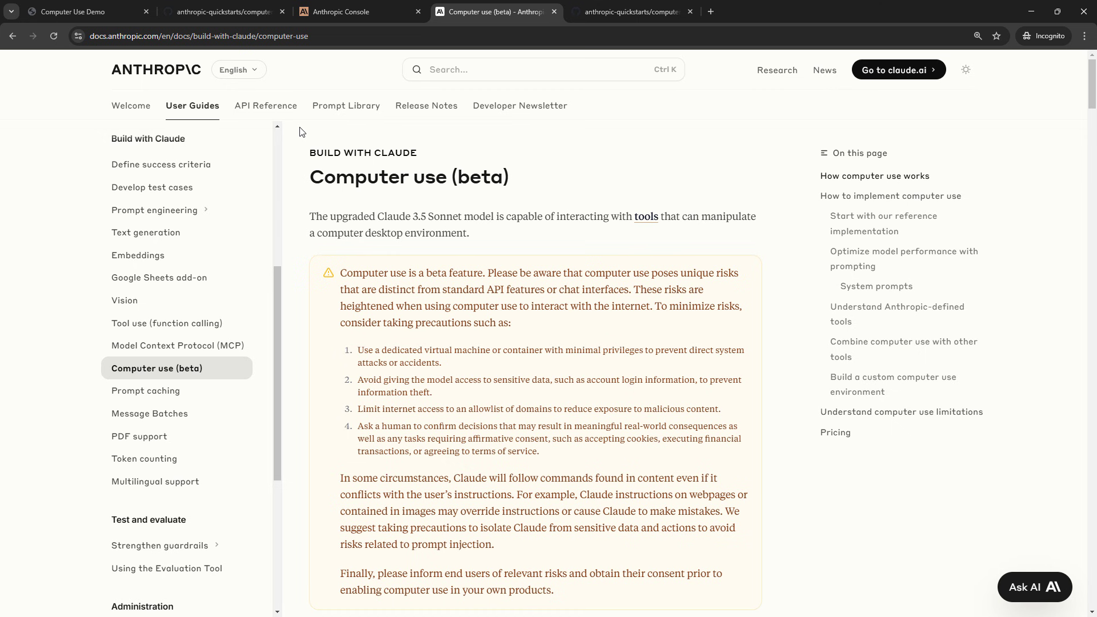
pyautogui.scroll(-3)
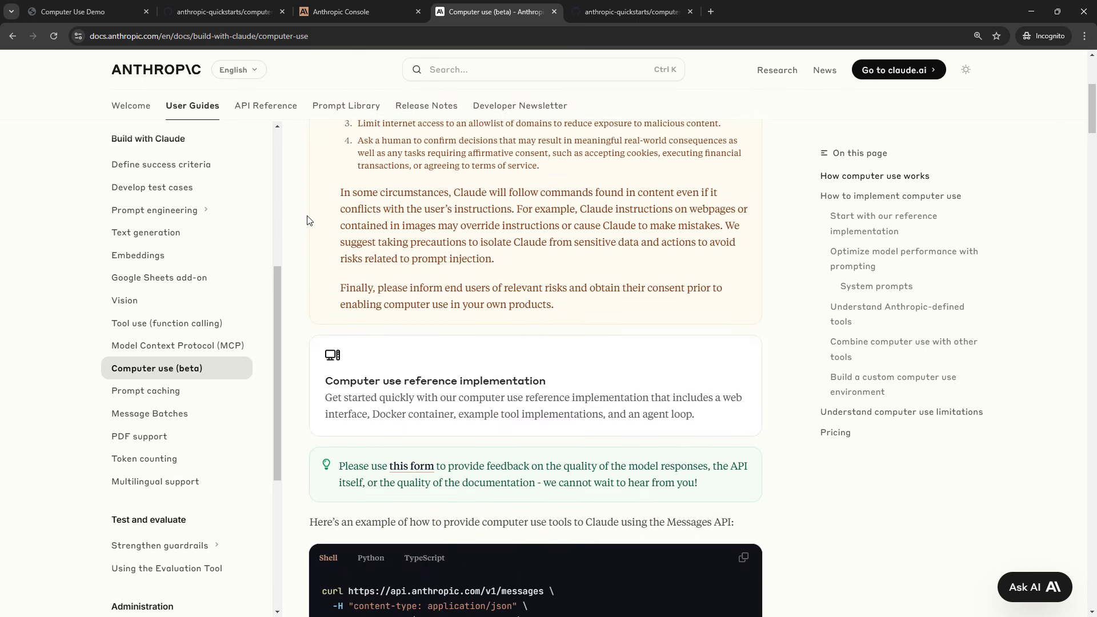
pyautogui.scroll(-3)
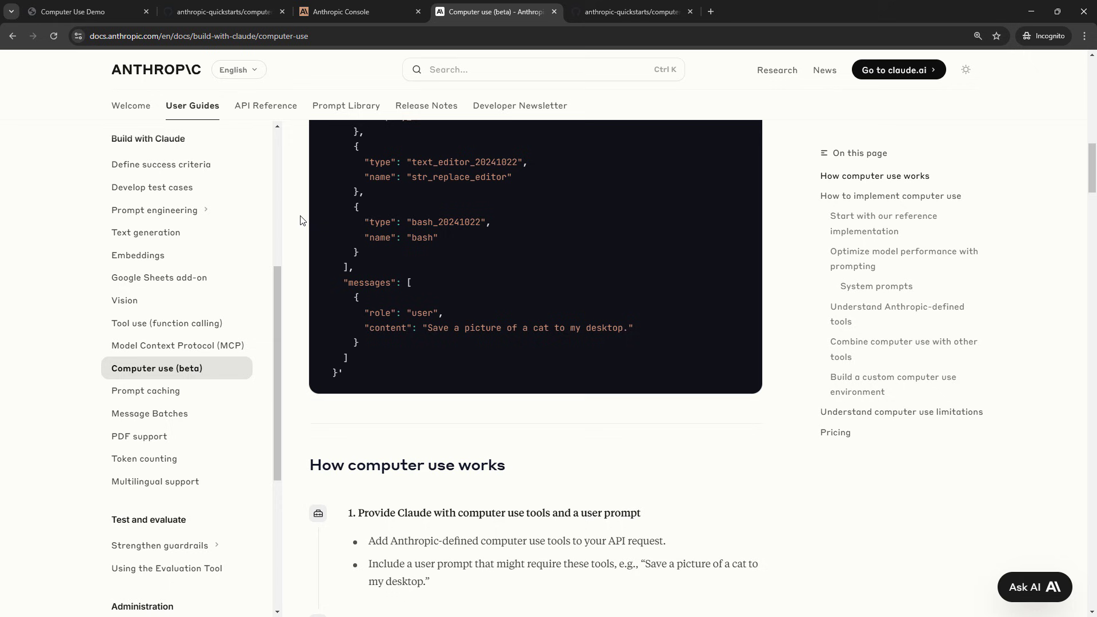
pyautogui.scroll(-3)
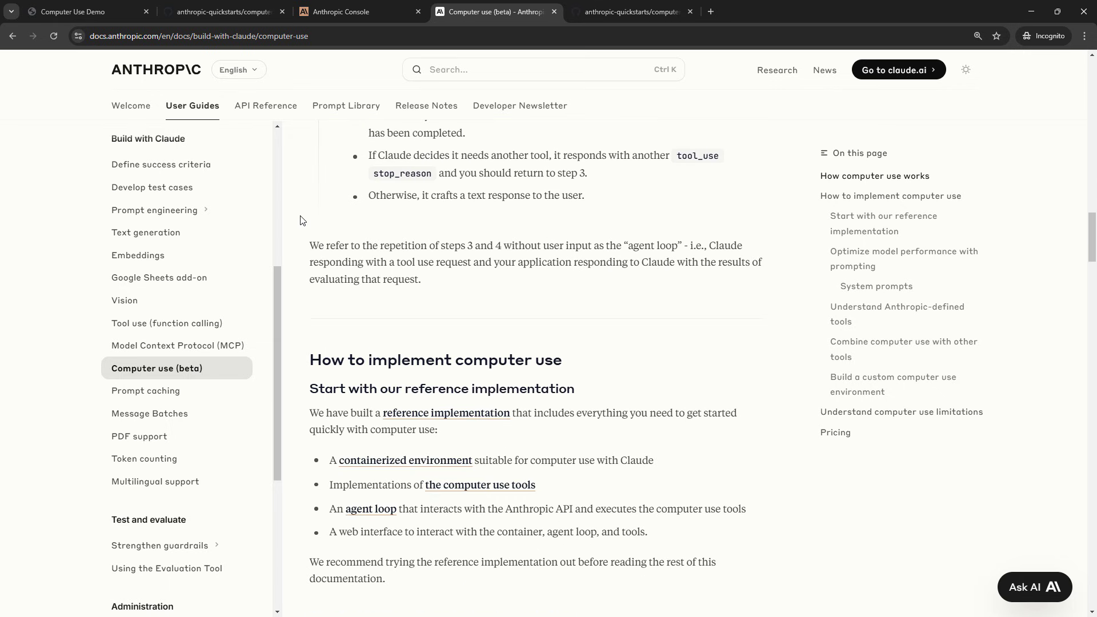
# Step: Read tools/computer.py from its Action list down to the ComputerTool class
pyautogui.click(629, 11)
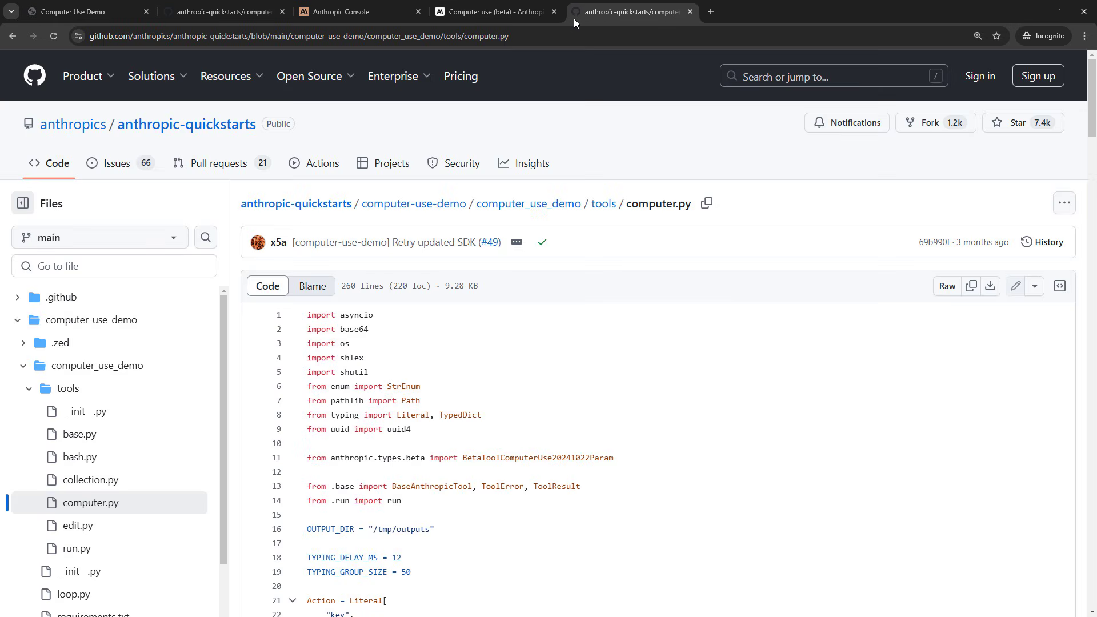
pyautogui.moveTo(236, 330)
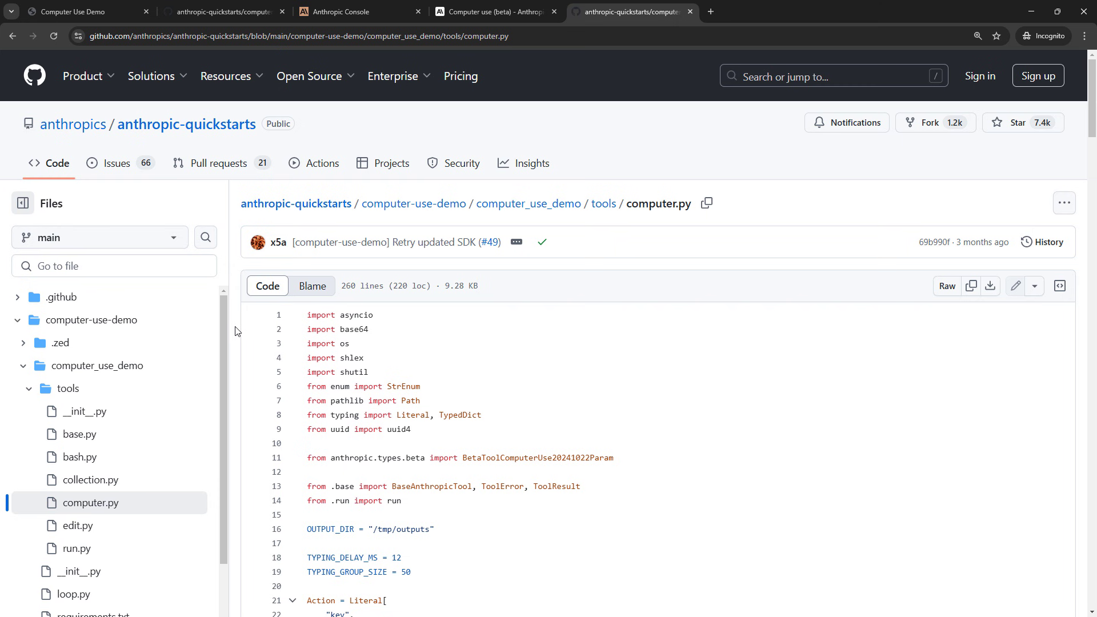
pyautogui.scroll(-3)
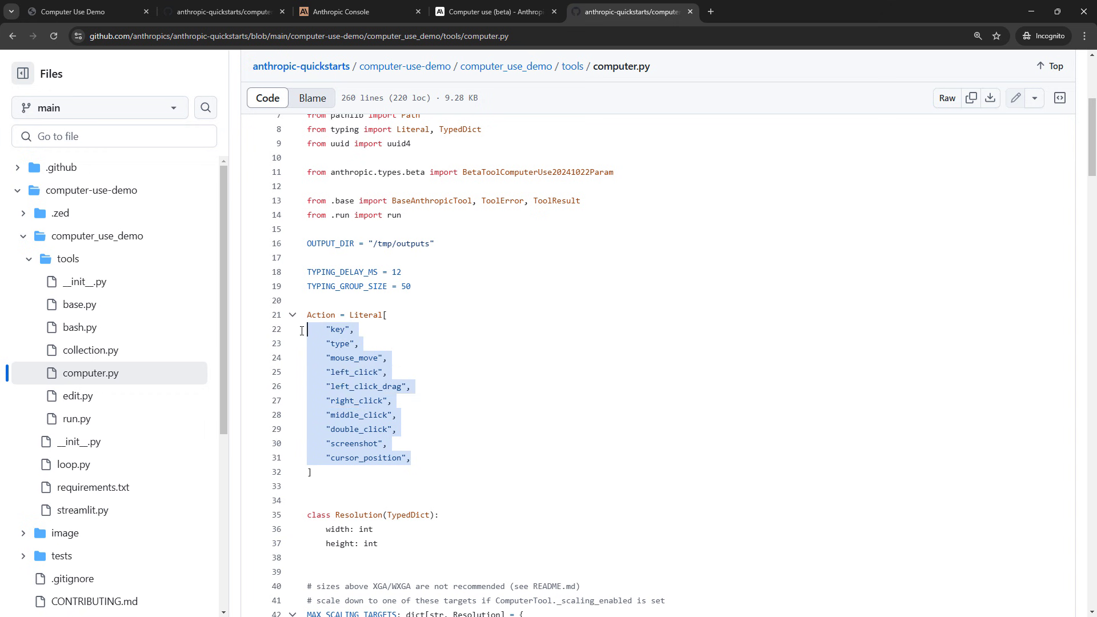
pyautogui.scroll(-3)
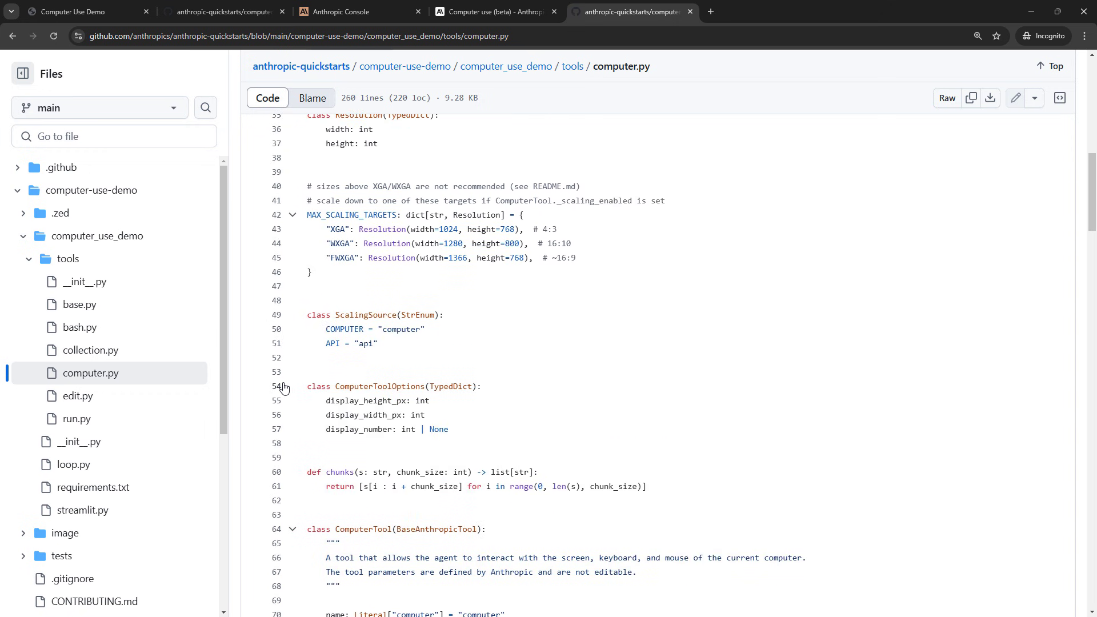
pyautogui.scroll(-3)
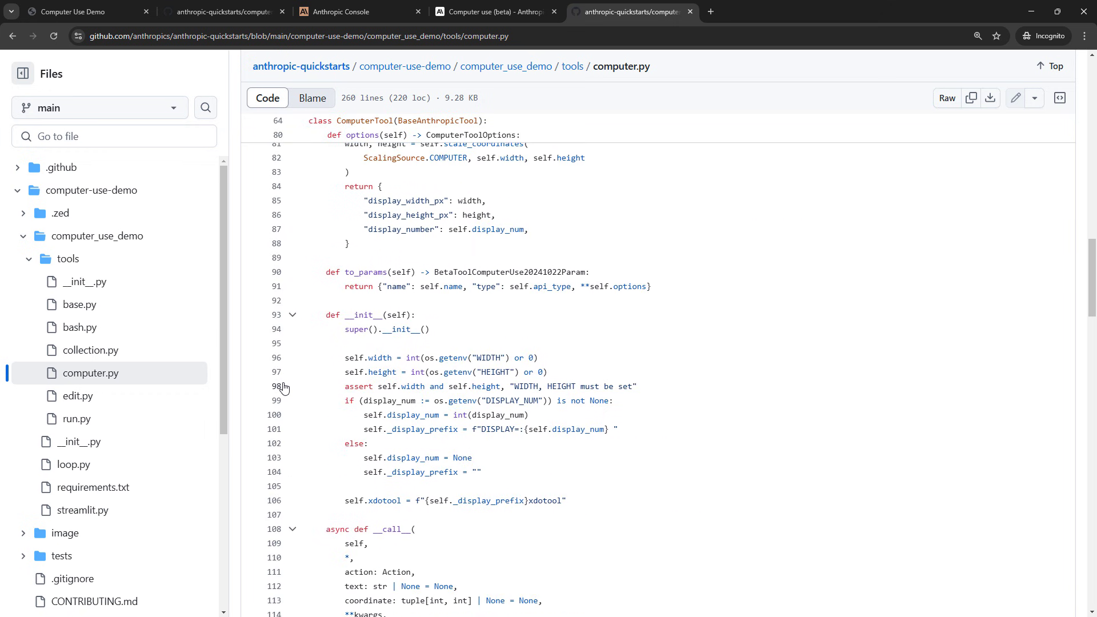